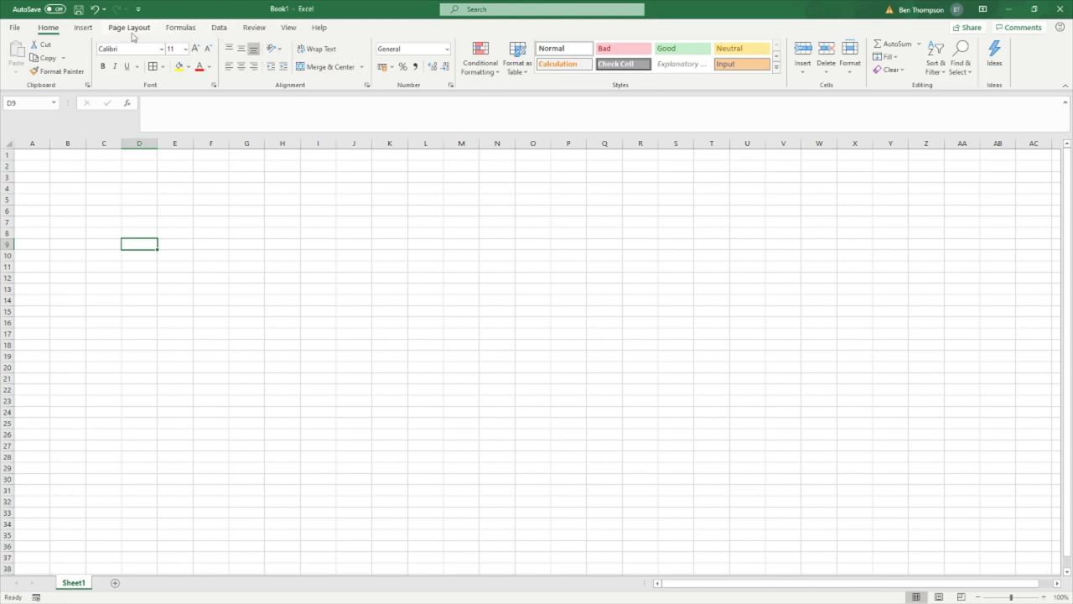
mouse_move(159, 32)
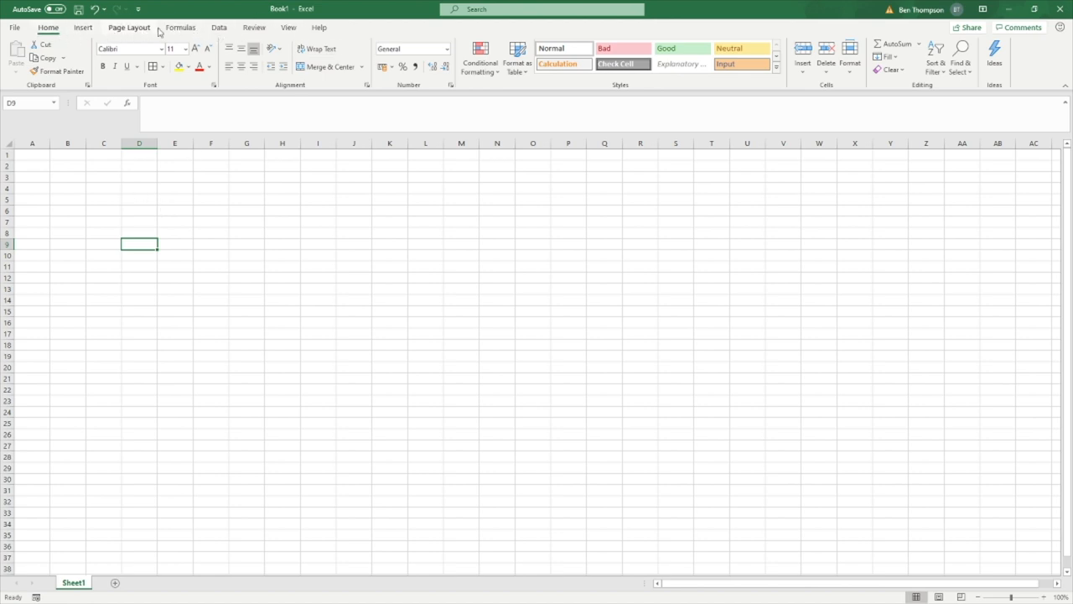
mouse_move(320, 27)
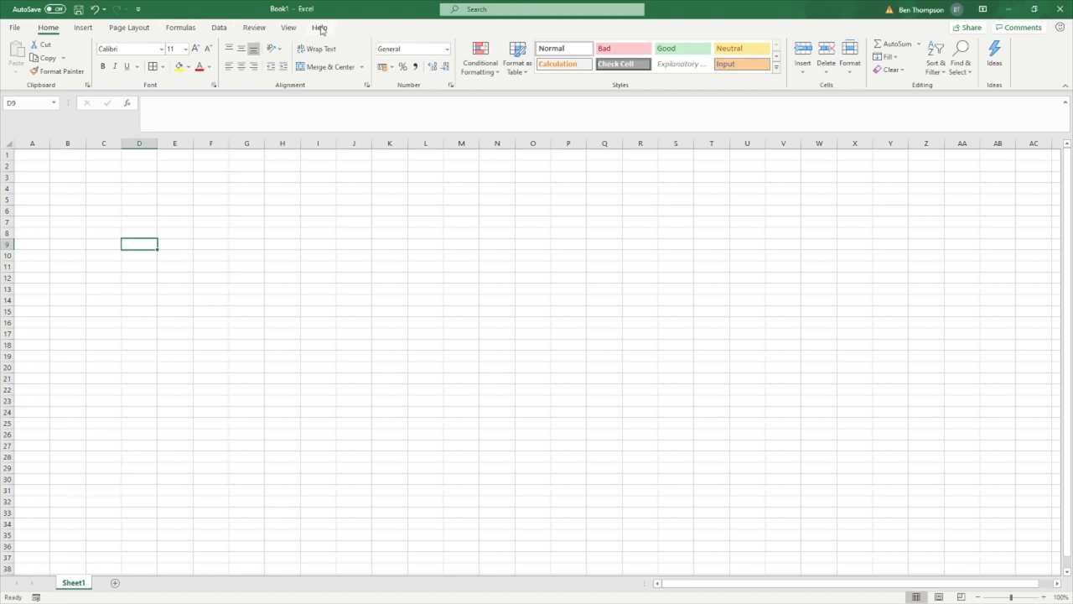
mouse_move(379, 27)
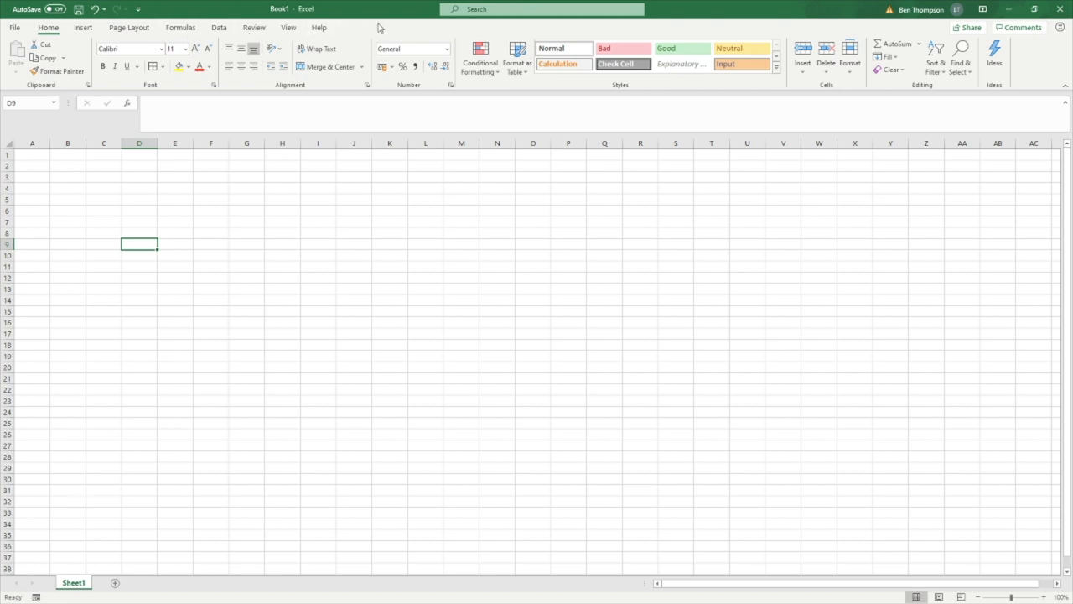
mouse_move(378, 27)
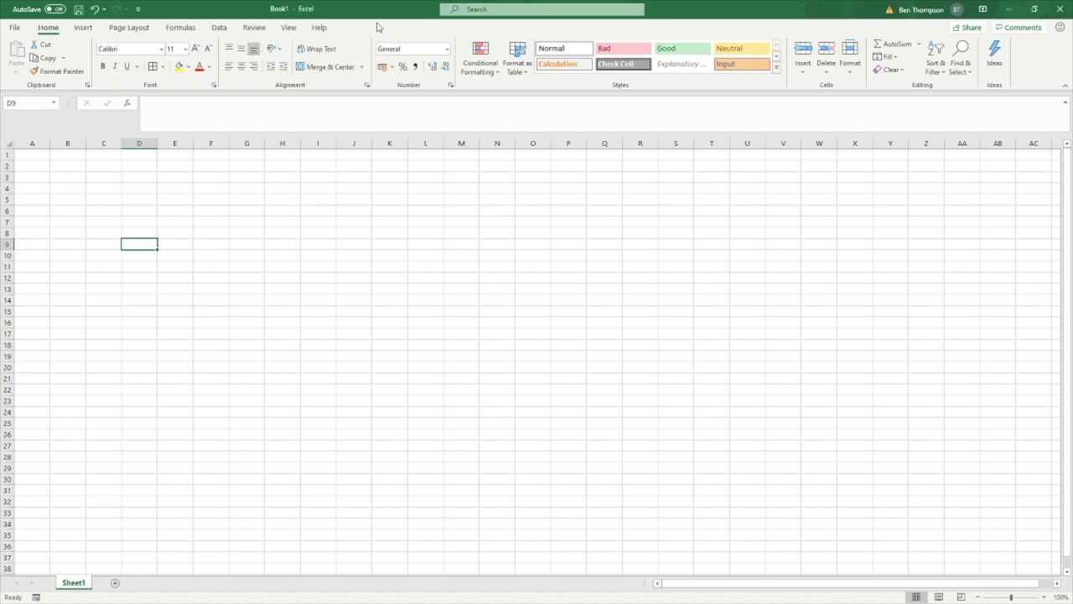
mouse_move(368, 31)
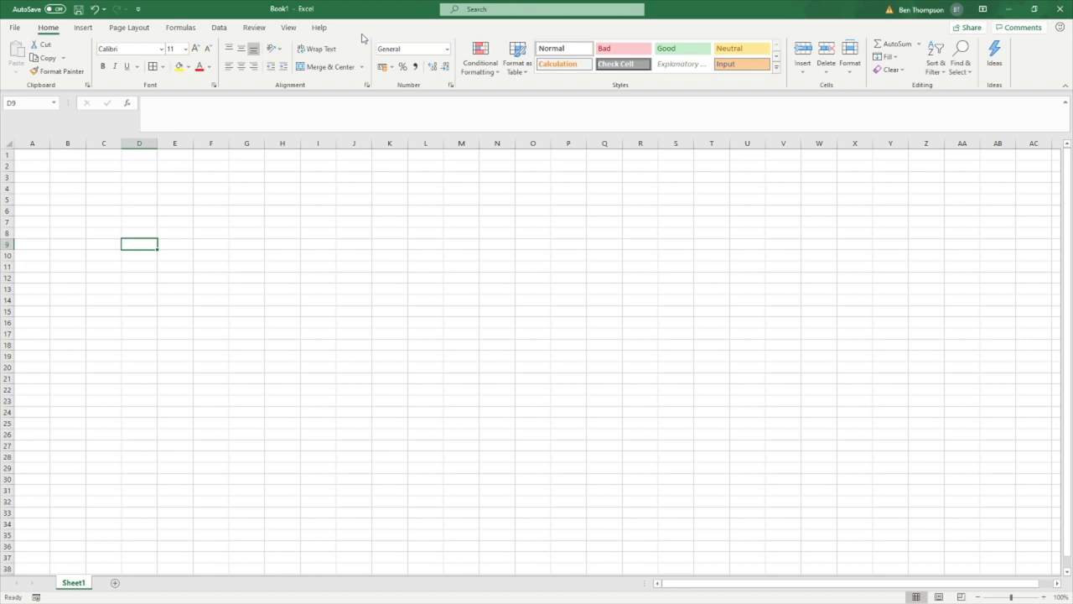
mouse_move(358, 35)
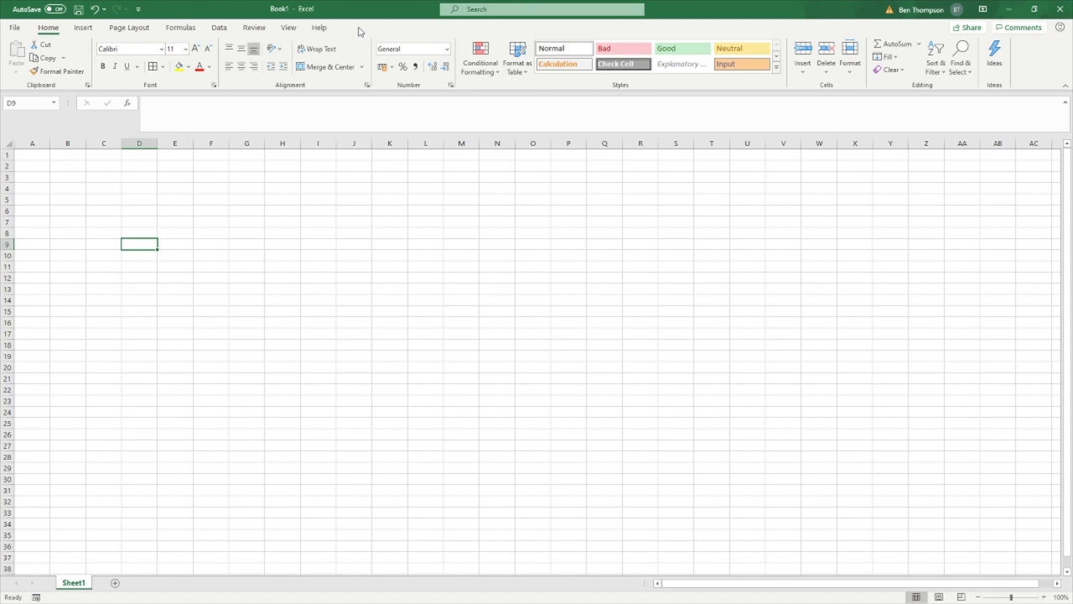
mouse_move(330, 34)
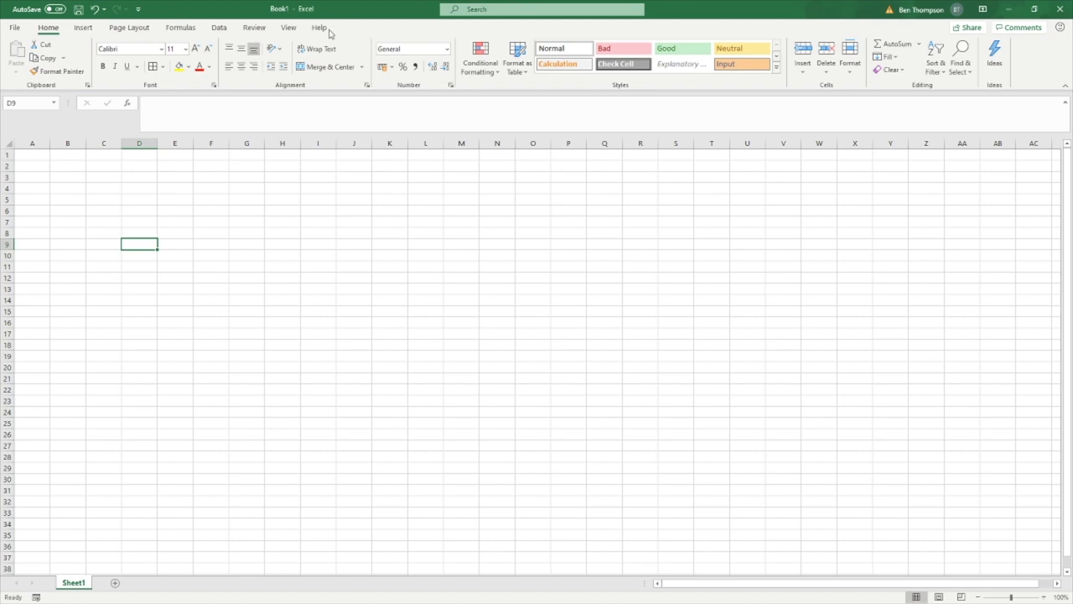
Tick Developer under Main Tabs in Excel Options' Customize Ribbon and apply.
left_click(14, 27)
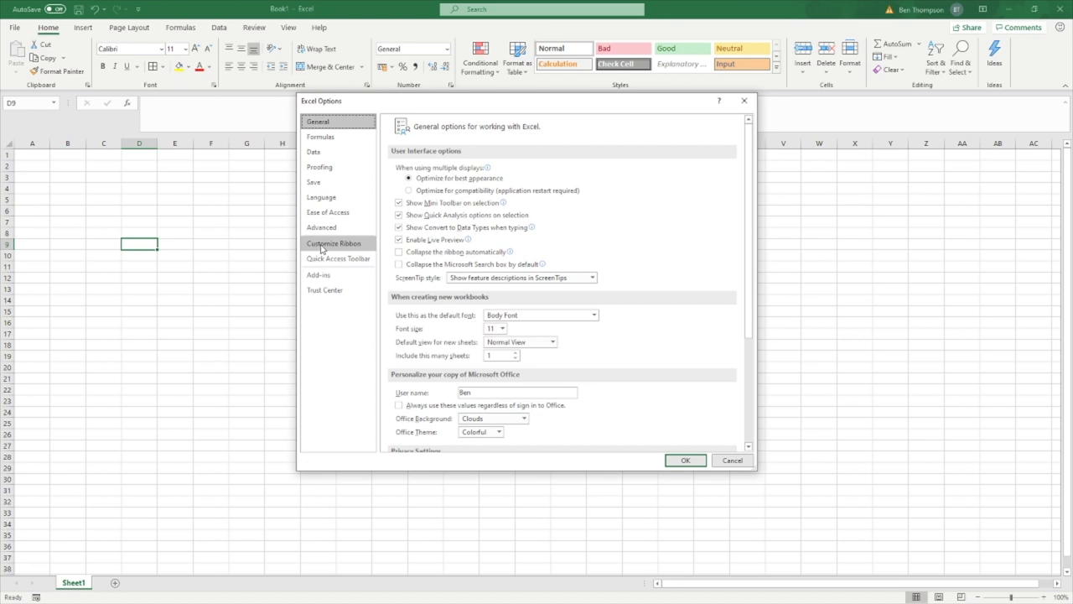
left_click(334, 243)
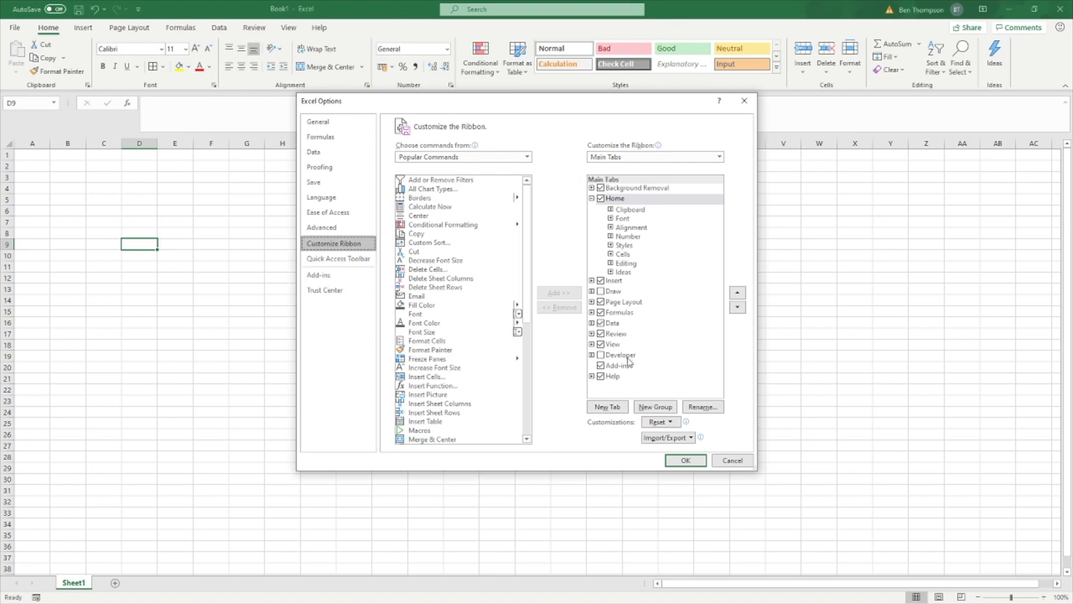
mouse_move(639, 360)
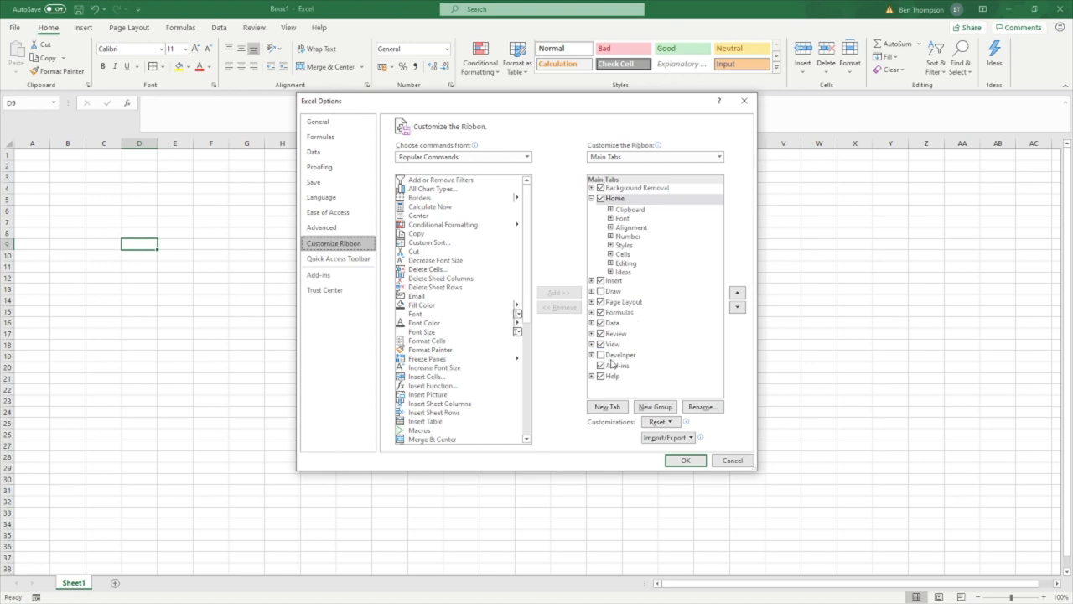
left_click(600, 354)
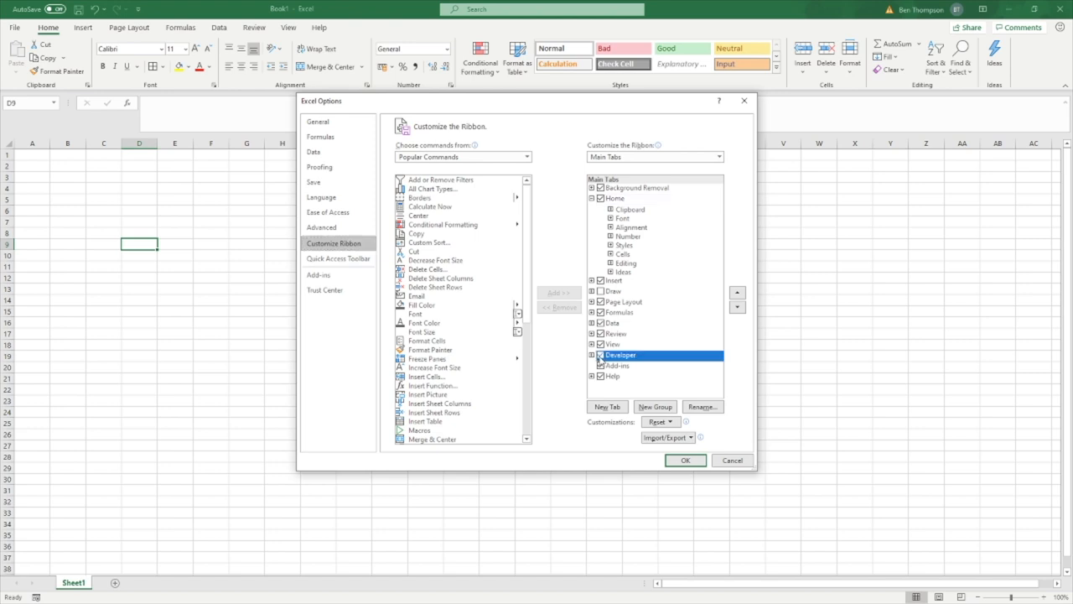
left_click(685, 459)
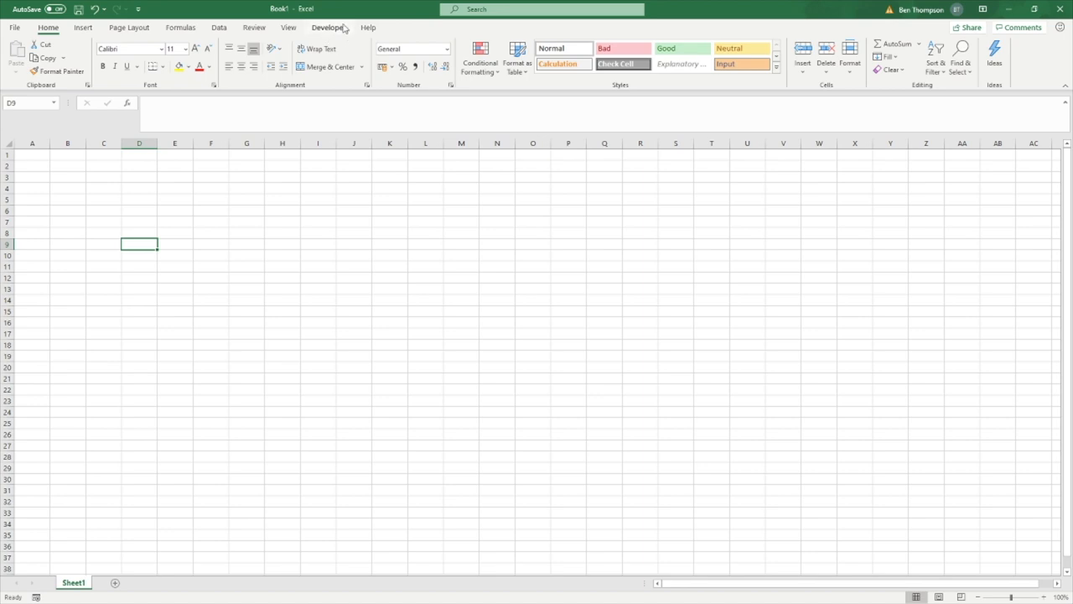
Show the Developer tab's Code, Add-ins, Controls and XML groups, then select a sheet cell.
left_click(328, 27)
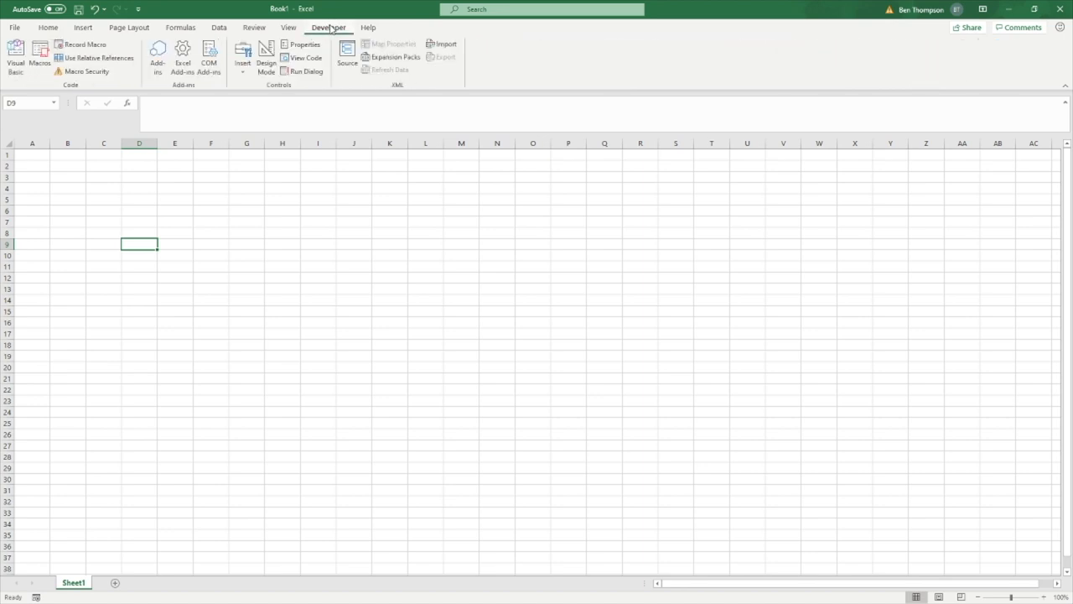
mouse_move(332, 34)
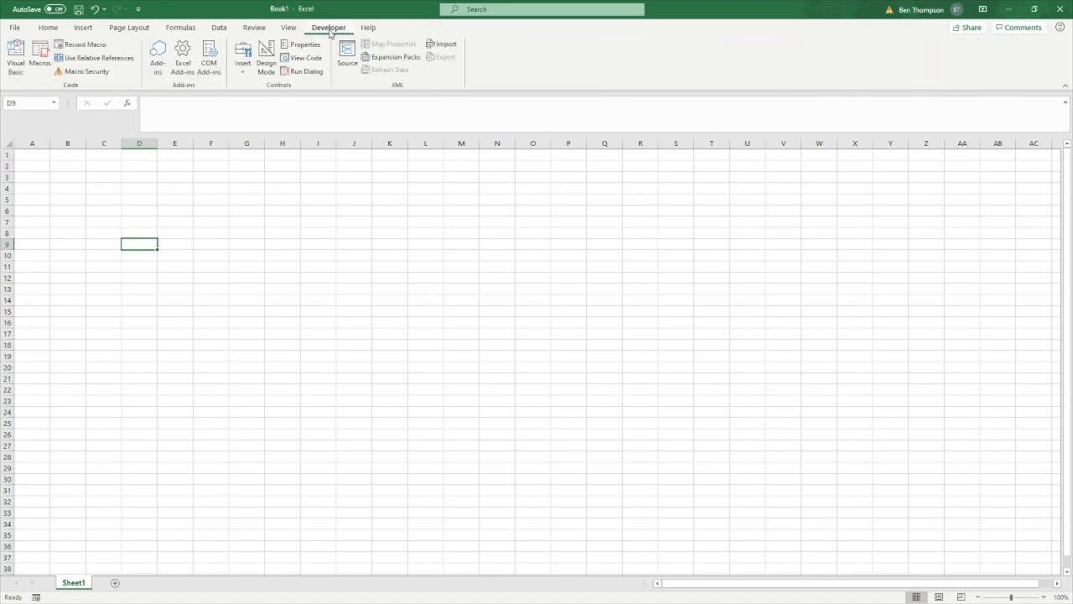
left_click(265, 62)
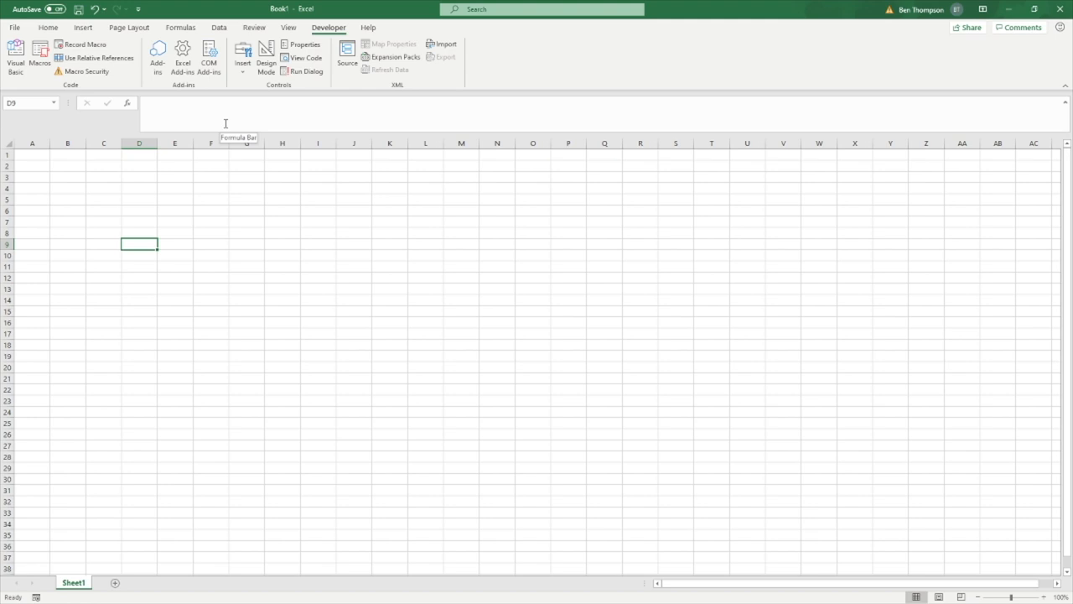
mouse_move(306, 67)
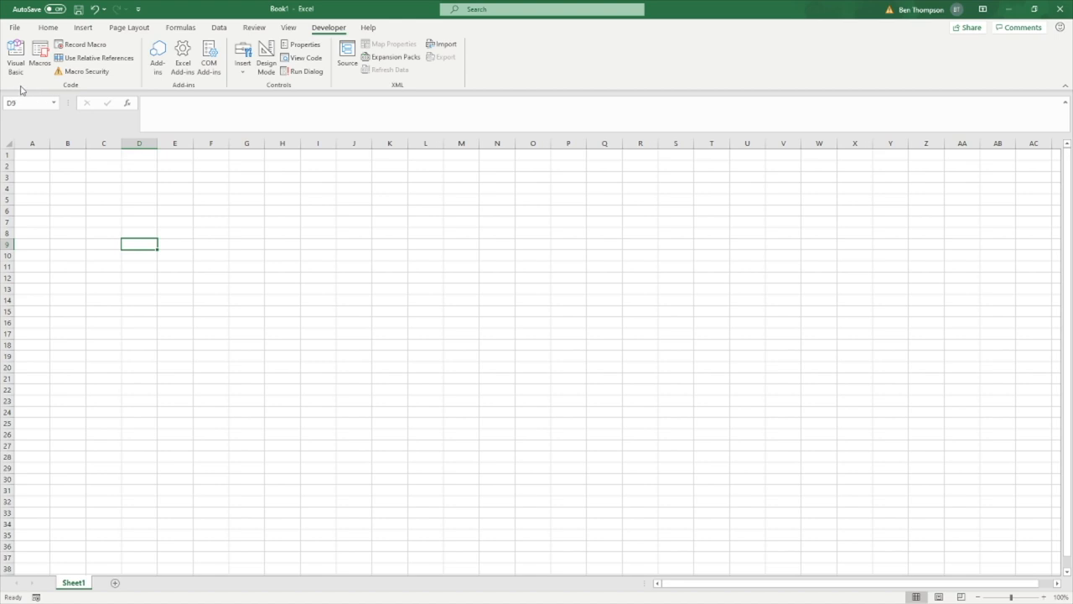
mouse_move(25, 93)
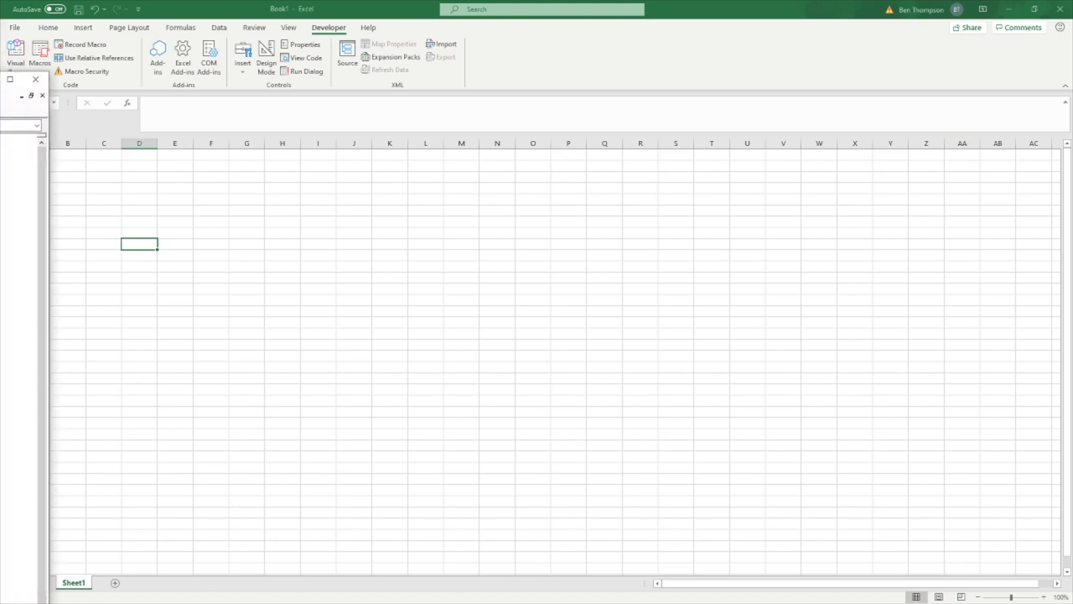
left_click(15, 55)
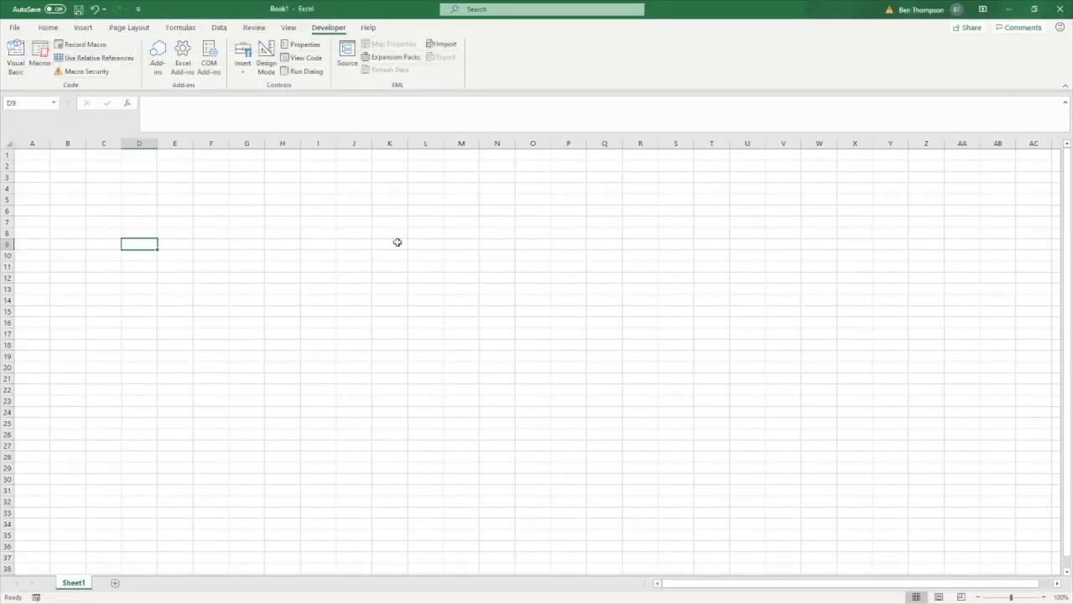
left_click(175, 198)
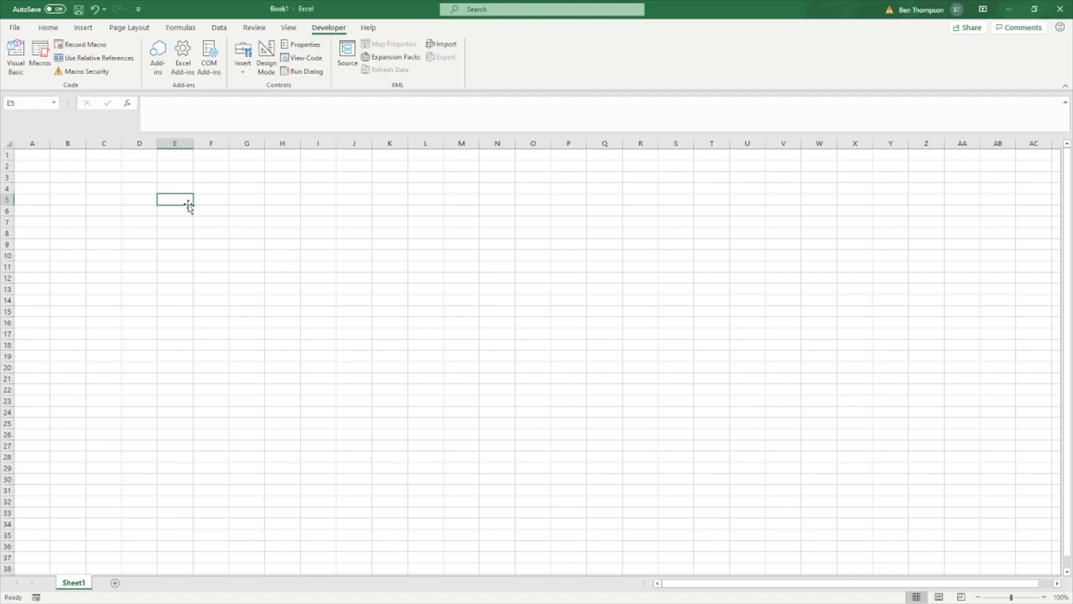
Launch the Visual Basic editor for Book1 and browse its Edit and View menus.
left_click(15, 58)
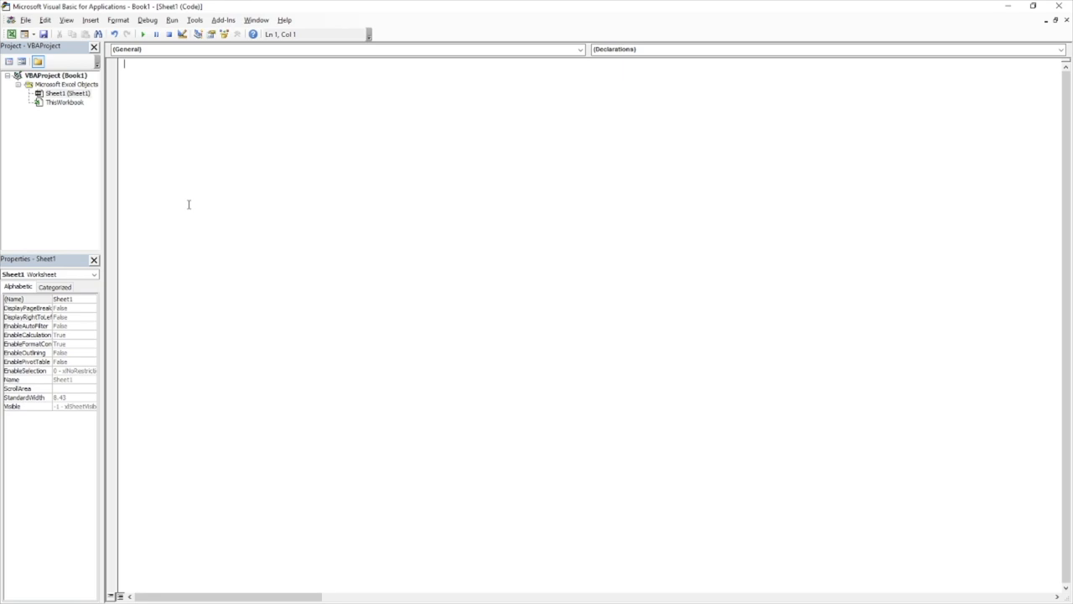
mouse_move(257, 183)
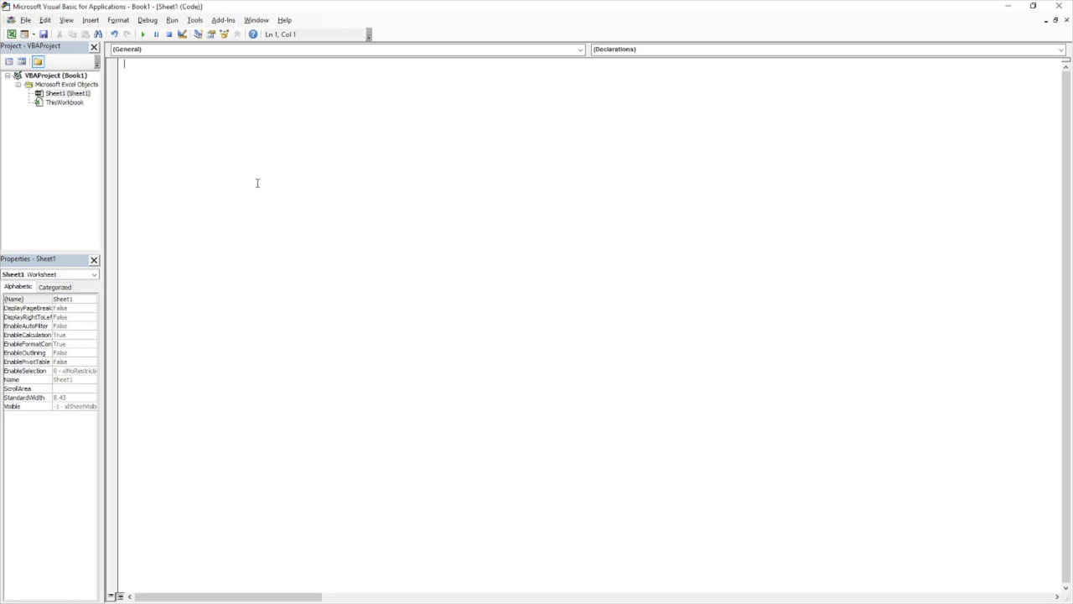
mouse_move(213, 170)
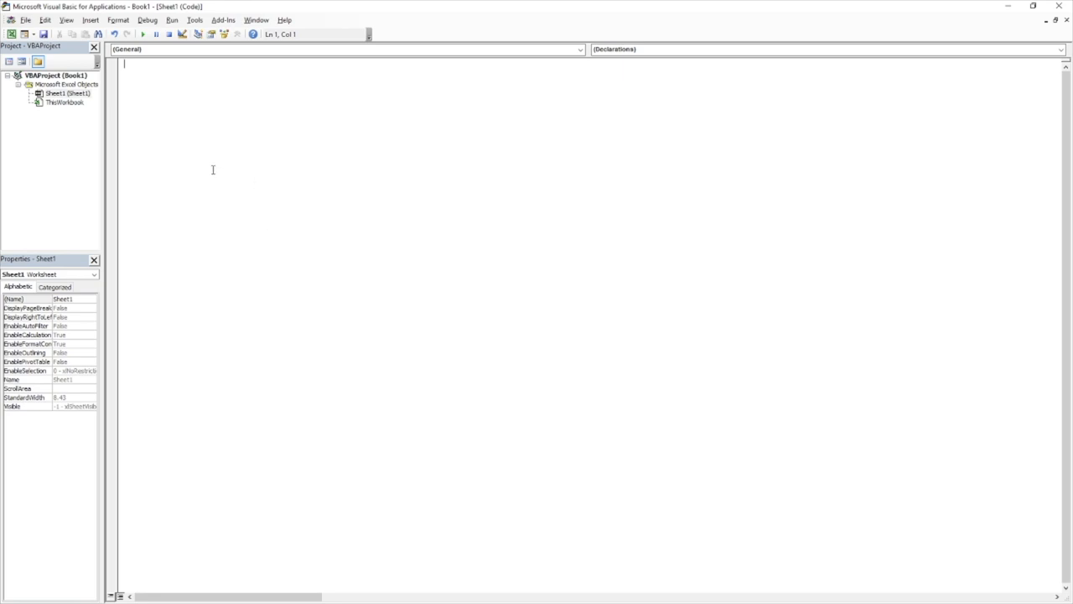
left_click(45, 19)
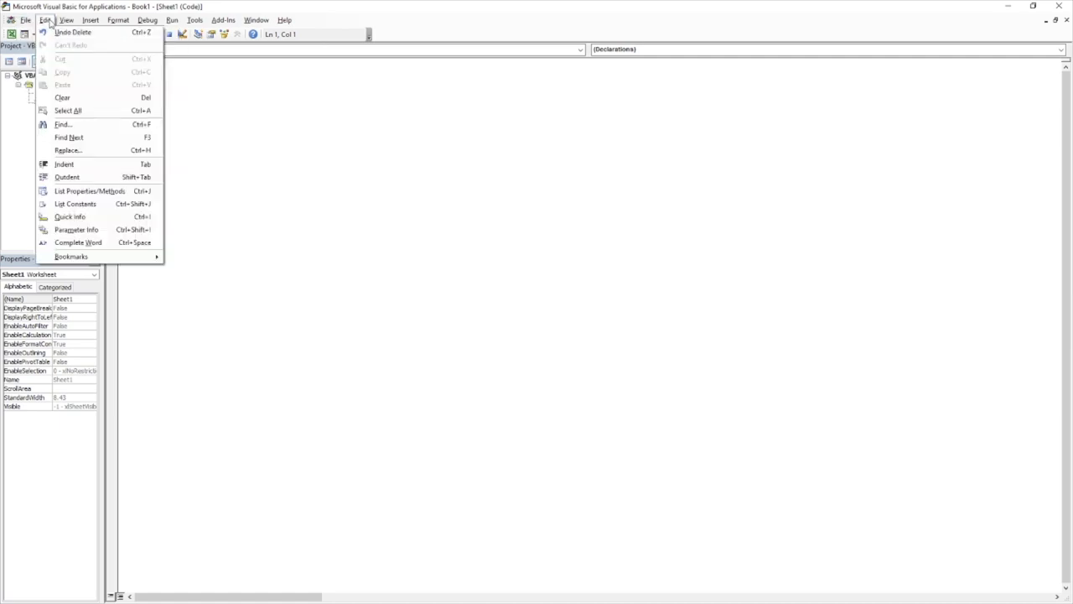
left_click(66, 19)
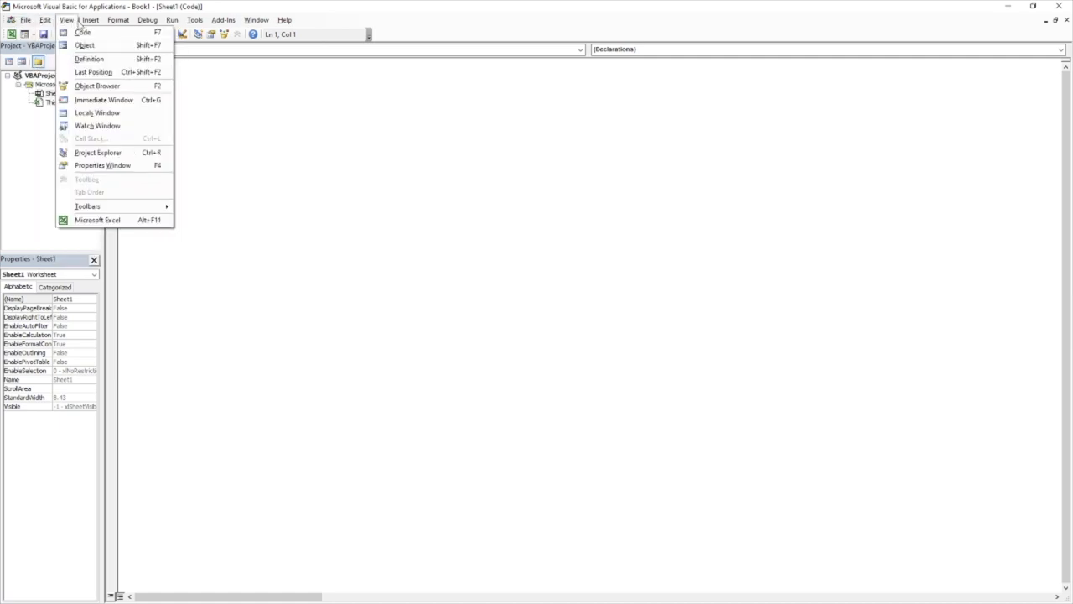
mouse_move(233, 181)
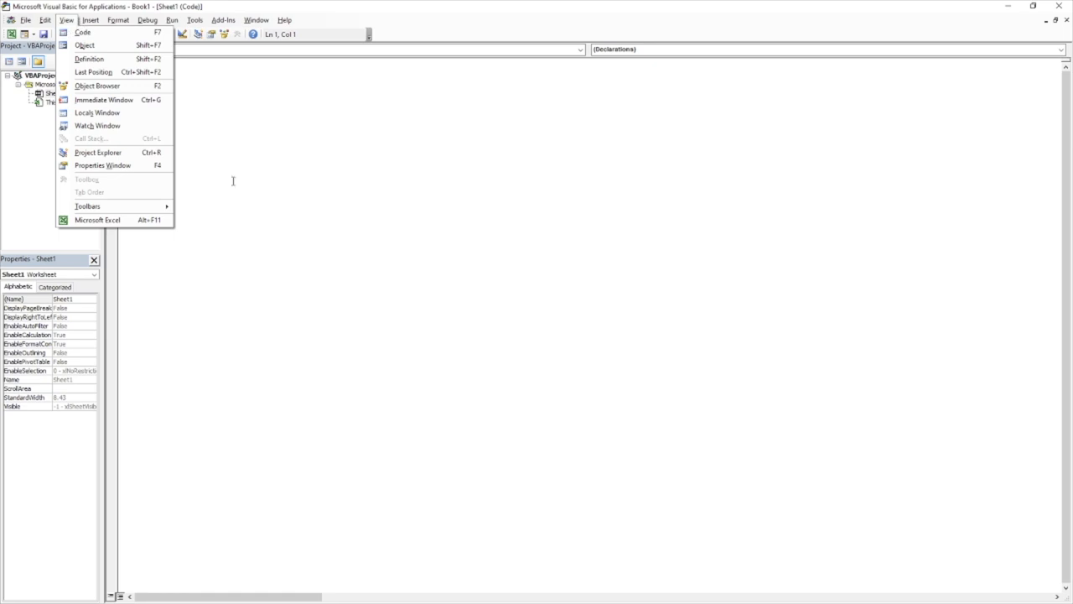
mouse_move(384, 277)
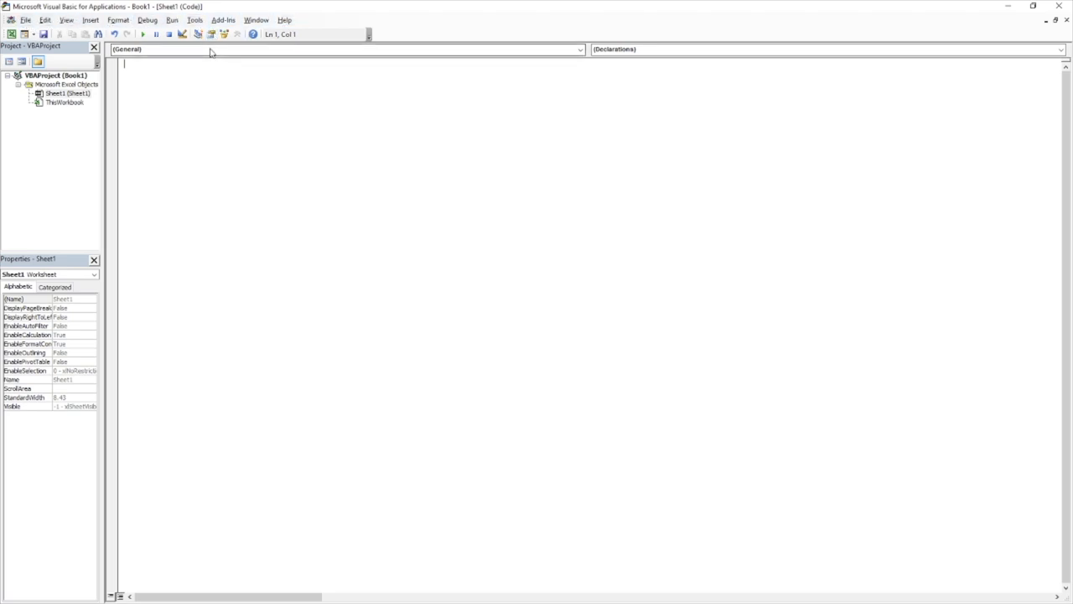
Select Microsoft Excel Objects, Sheet1, then ThisWorkbook in the Project Explorer to view properties.
left_click(67, 93)
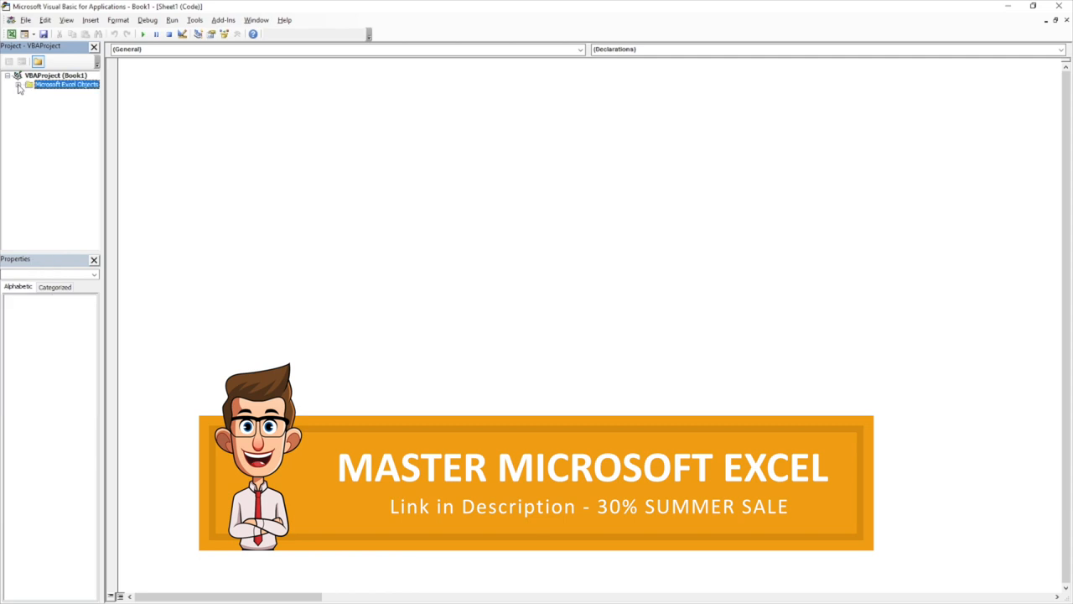
mouse_move(57, 92)
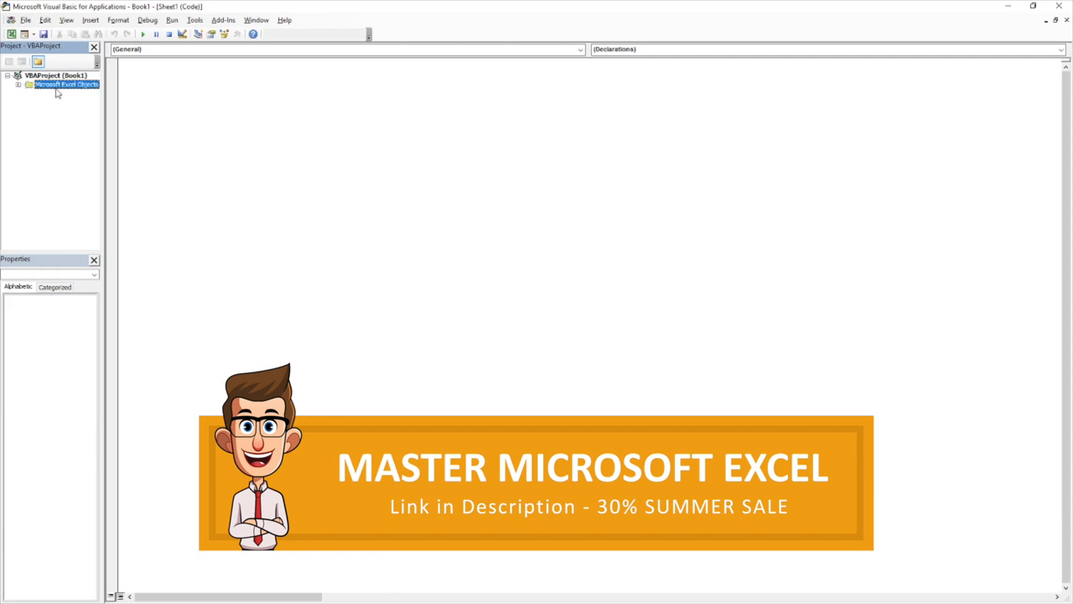
left_click(18, 84)
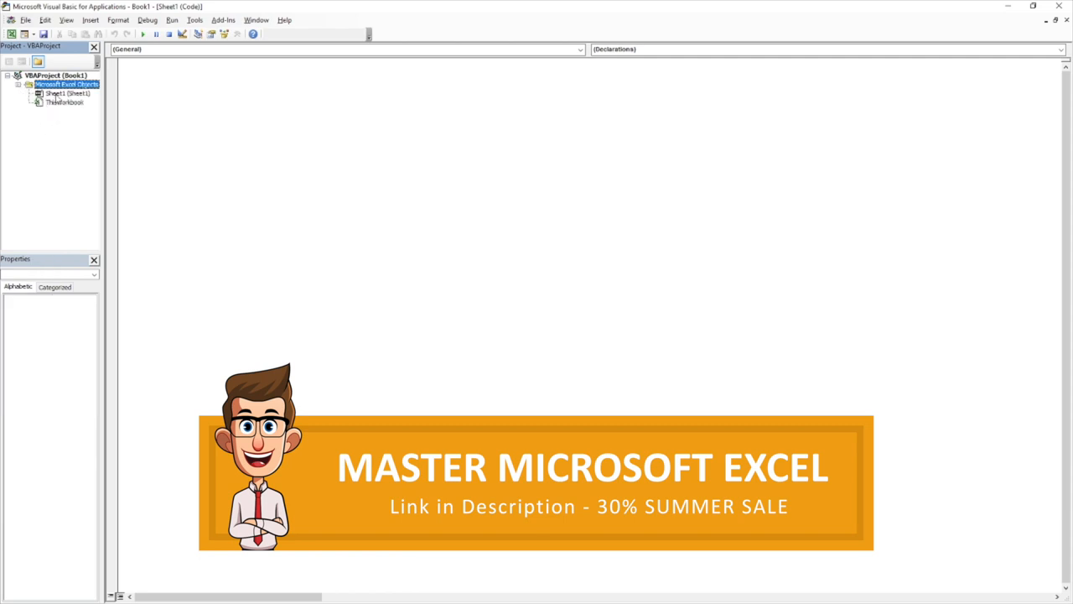
left_click(68, 93)
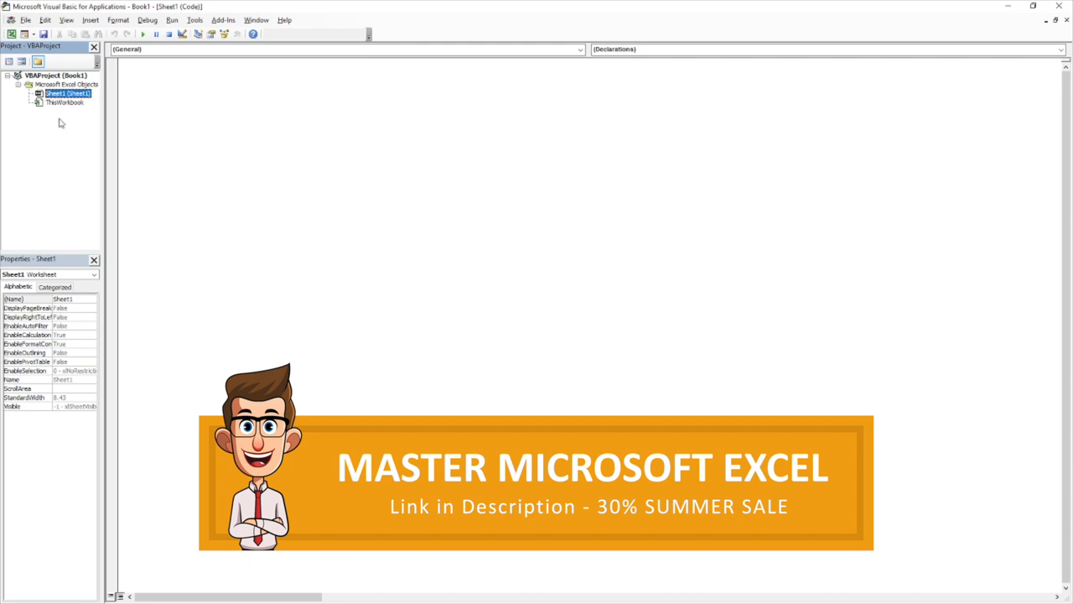
left_click(66, 102)
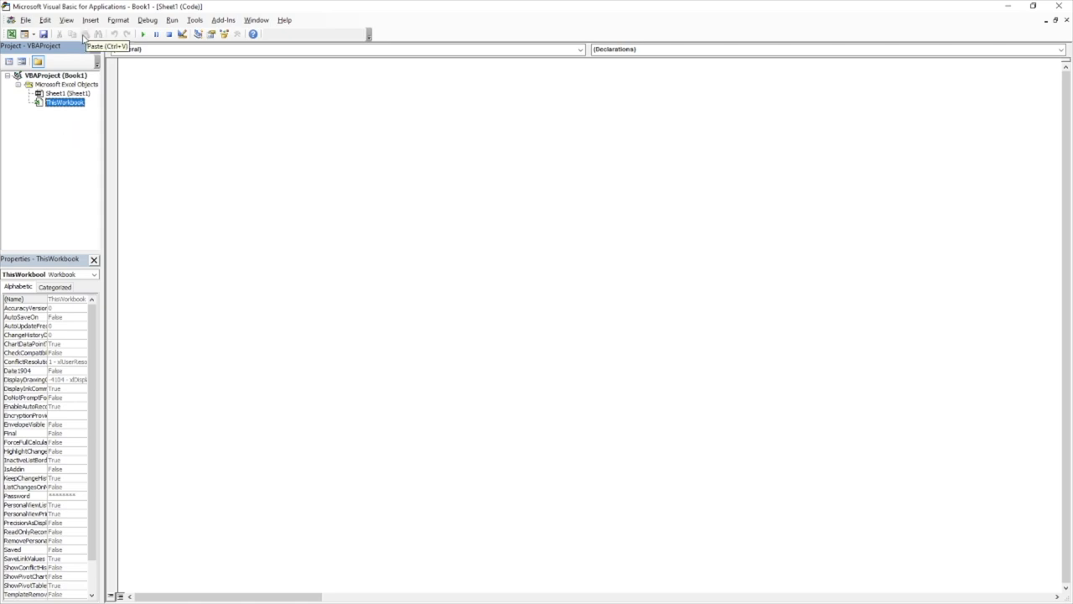
mouse_move(71, 148)
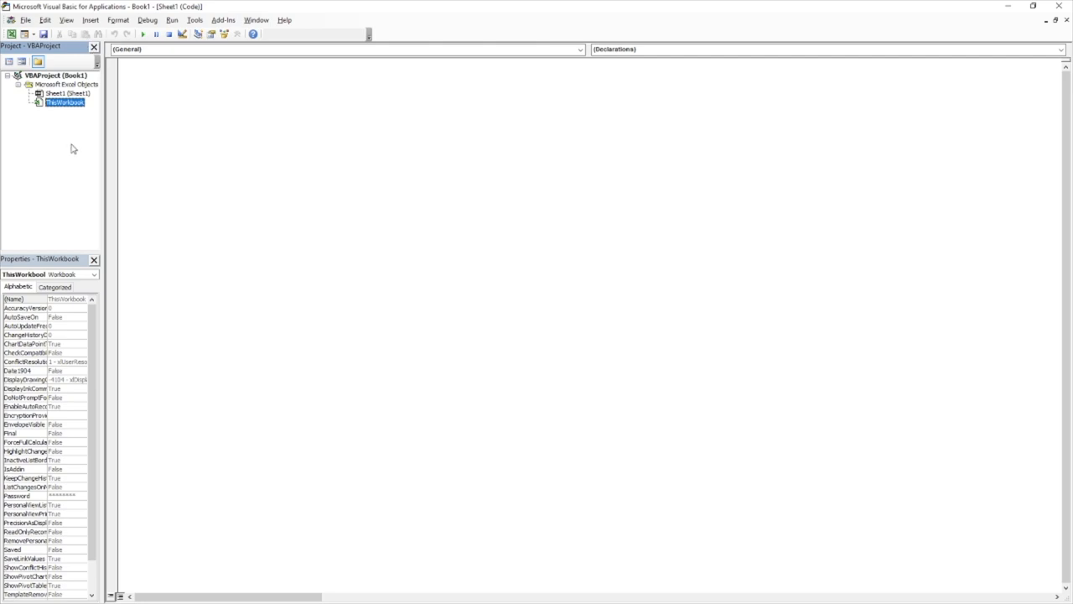
Insert Module1 from ThisWorkbook's context menu and place the cursor in its code window.
right_click(65, 102)
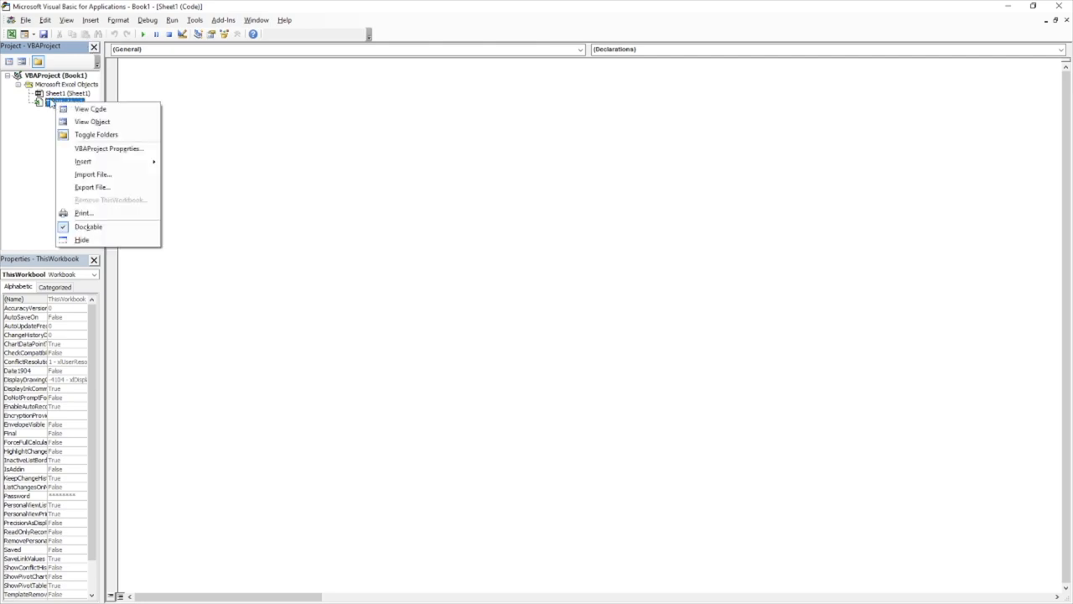
mouse_move(83, 161)
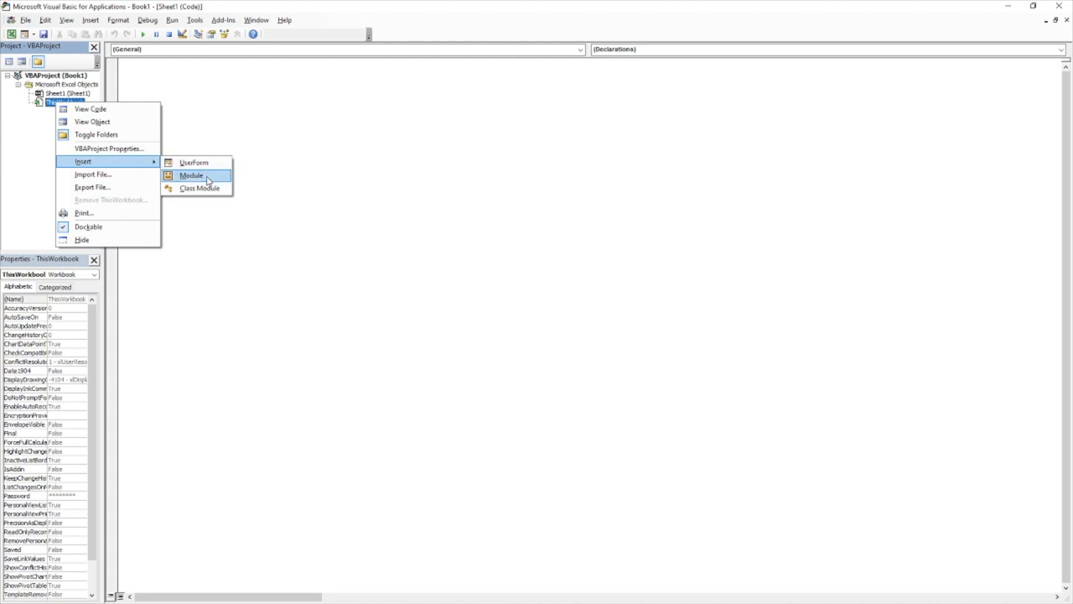
mouse_move(201, 181)
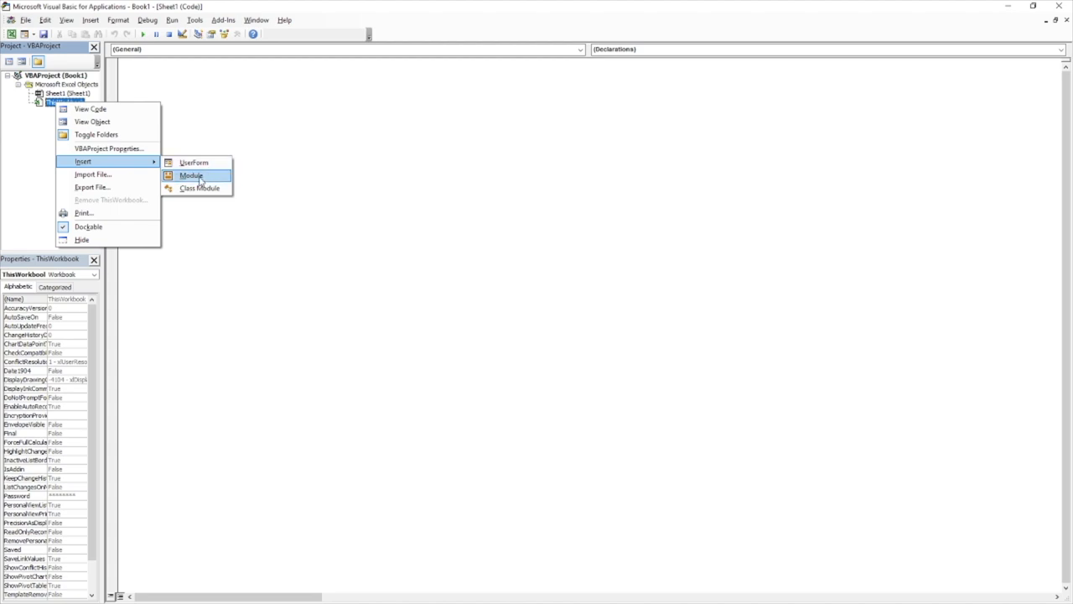
left_click(191, 175)
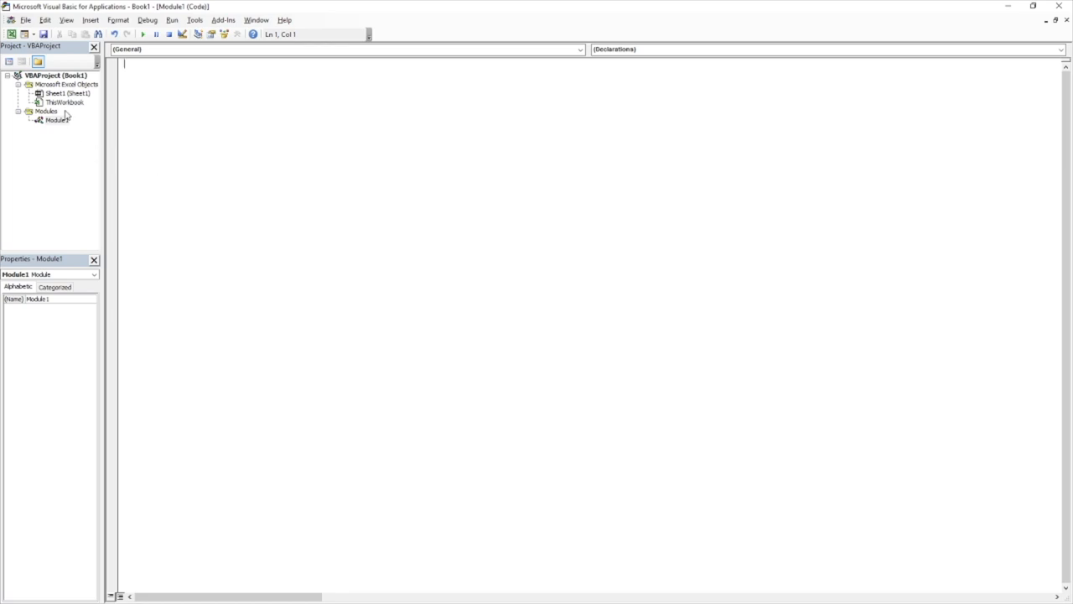
left_click(90, 20)
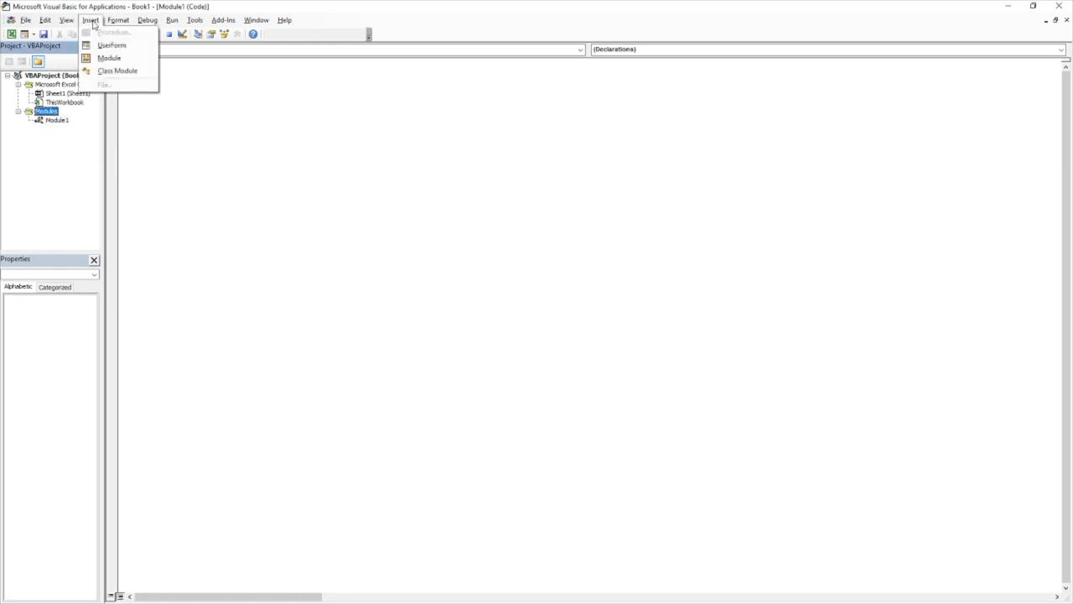
mouse_move(109, 58)
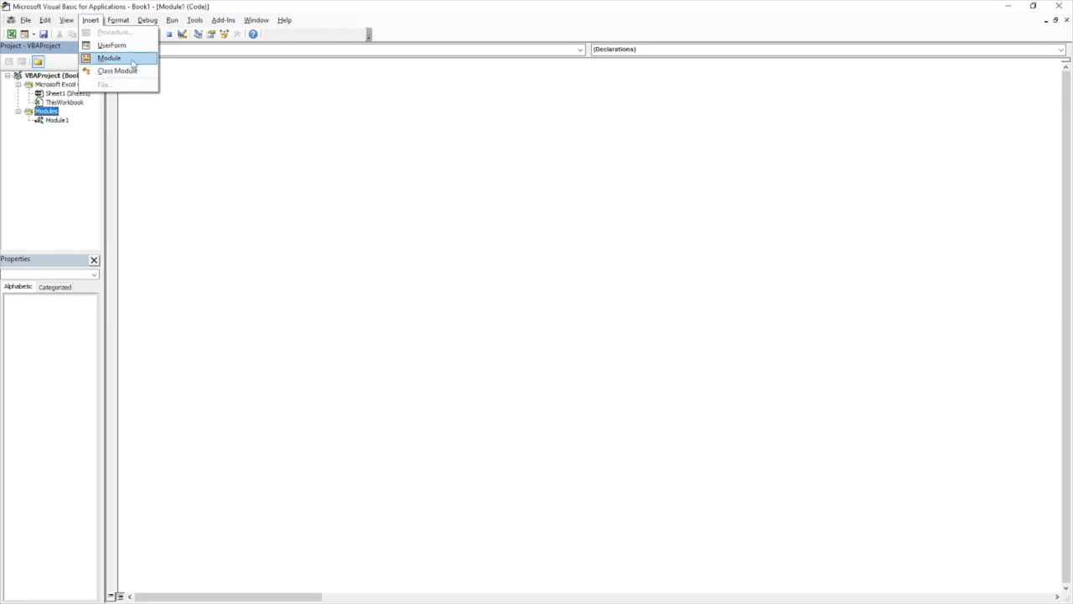
left_click(109, 58)
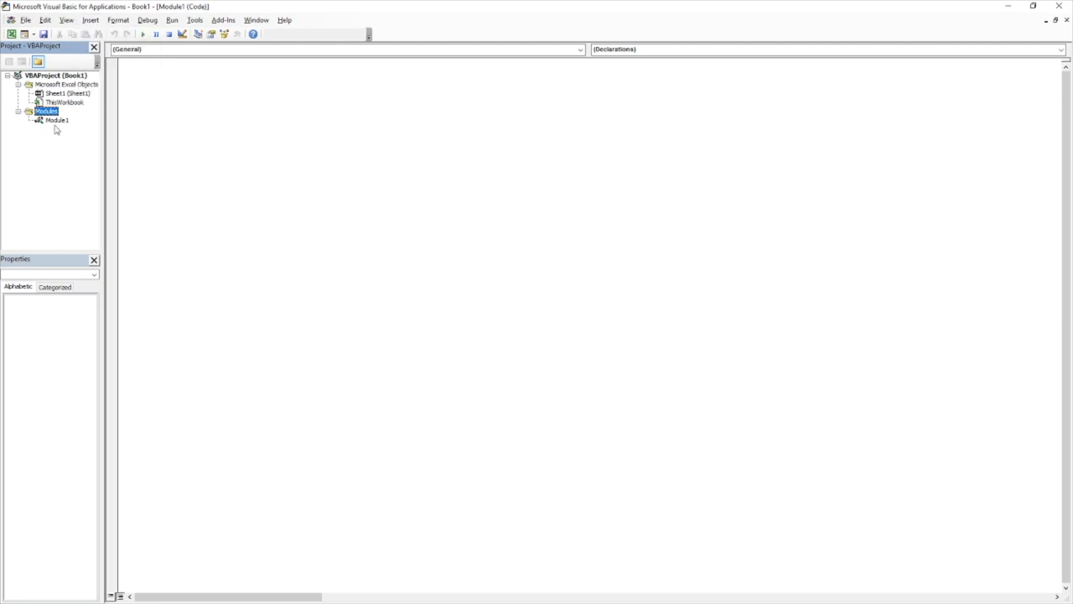
left_click(56, 120)
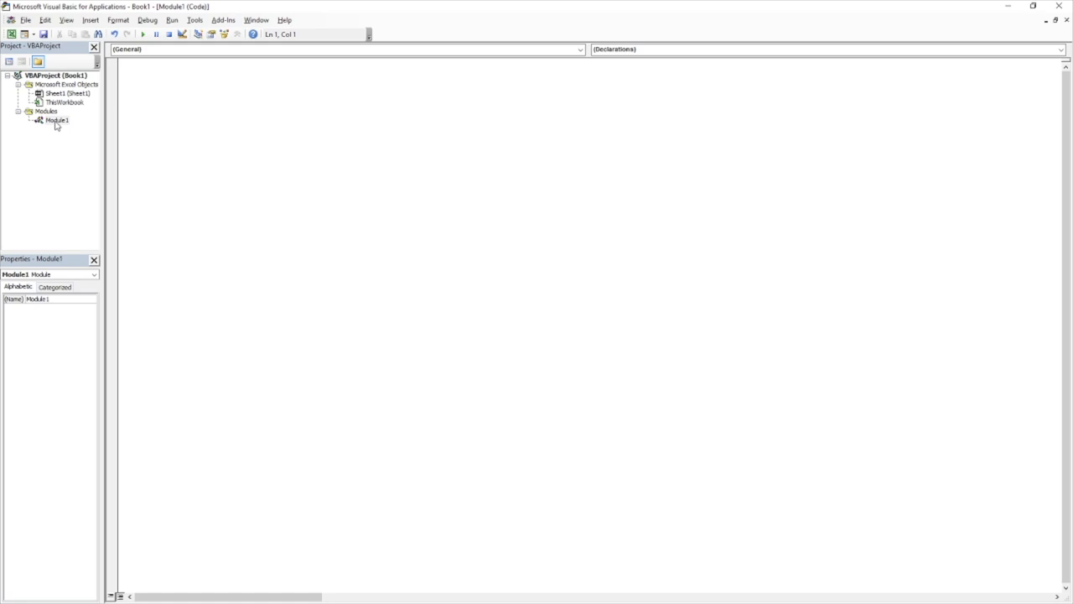
left_click(147, 90)
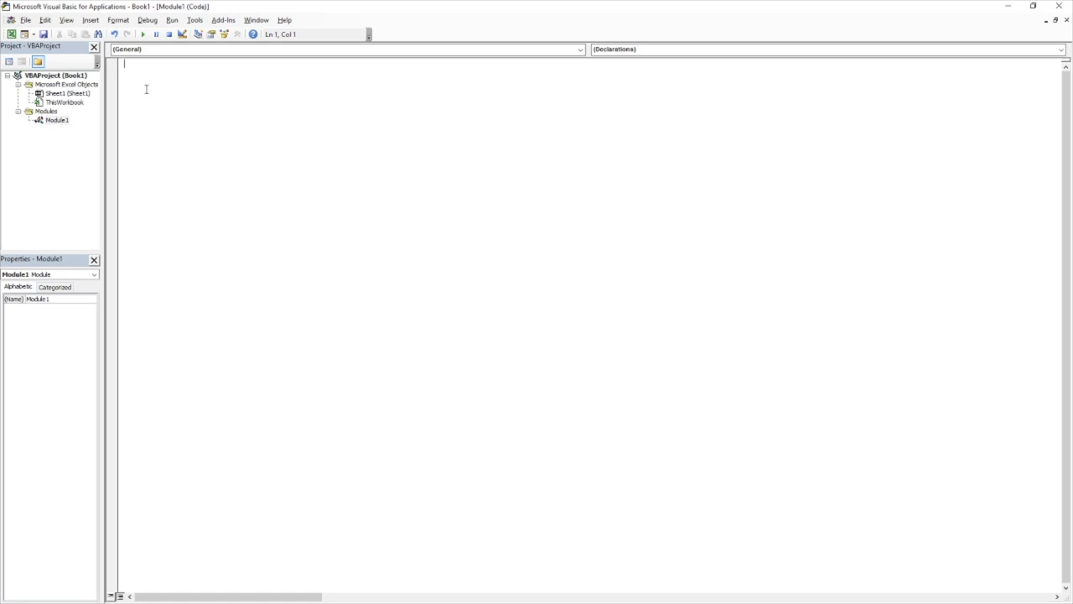
mouse_move(277, 239)
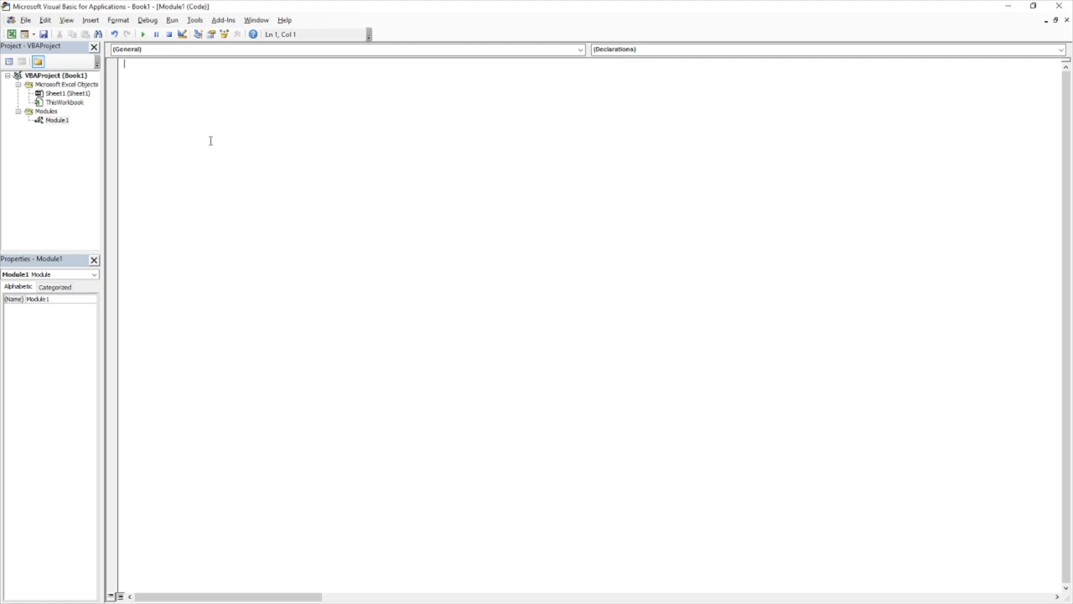
mouse_move(53, 375)
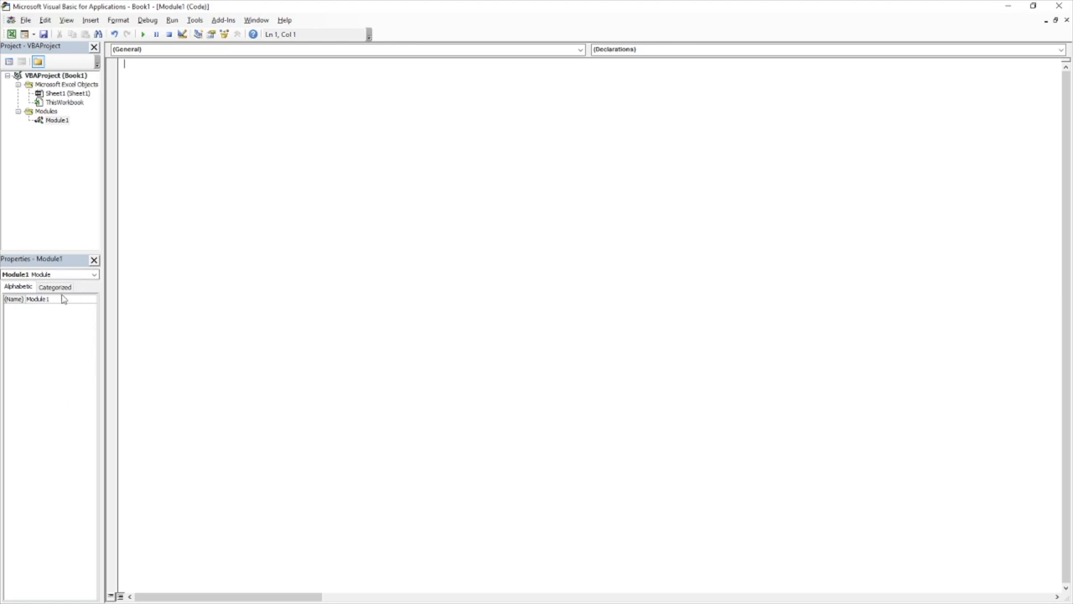
mouse_move(41, 312)
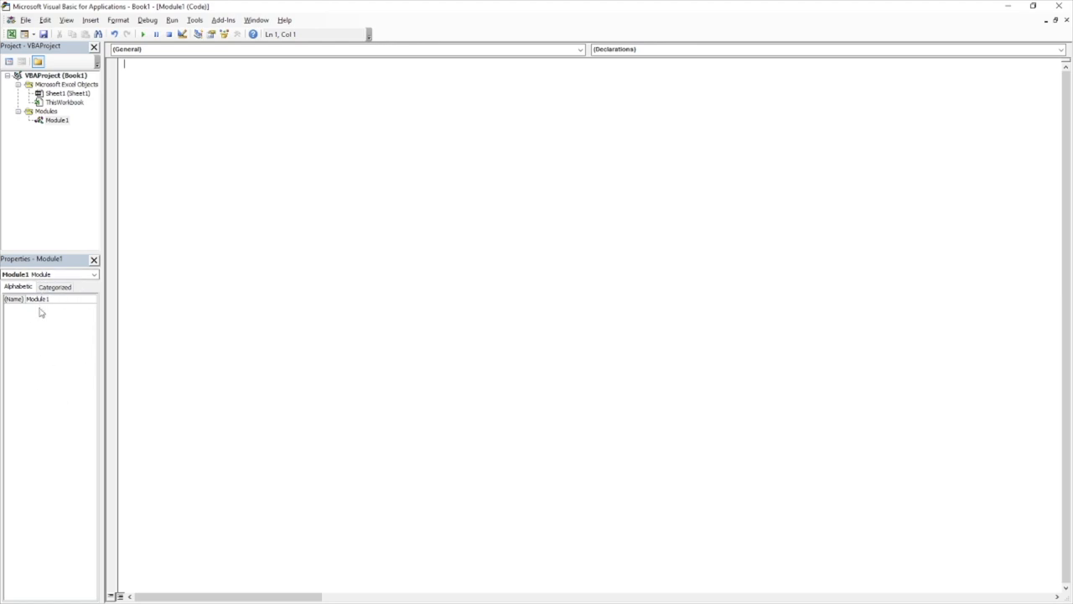
left_click(65, 103)
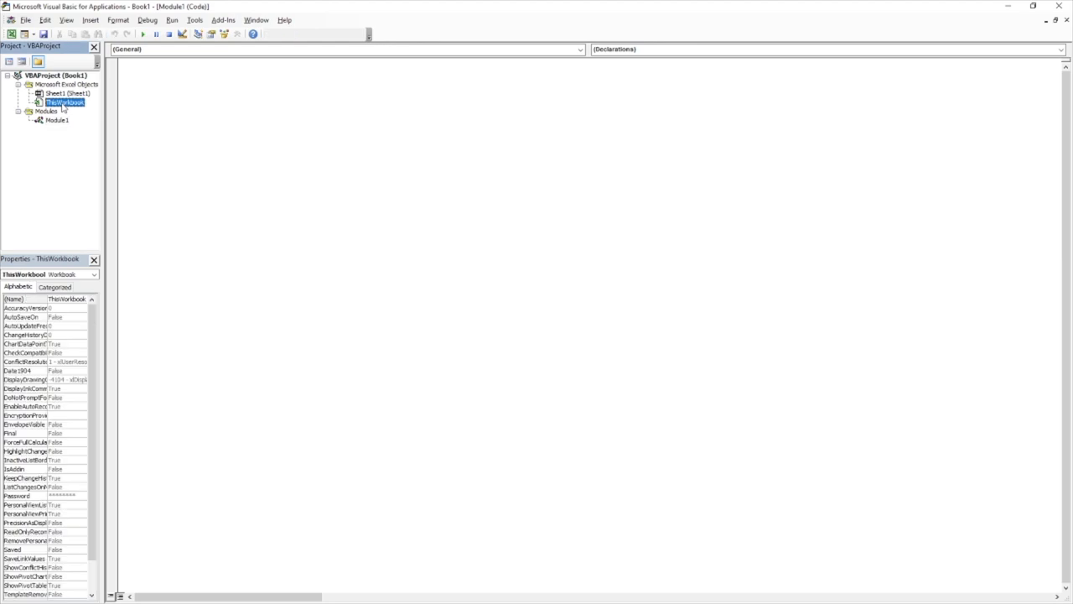
mouse_move(71, 110)
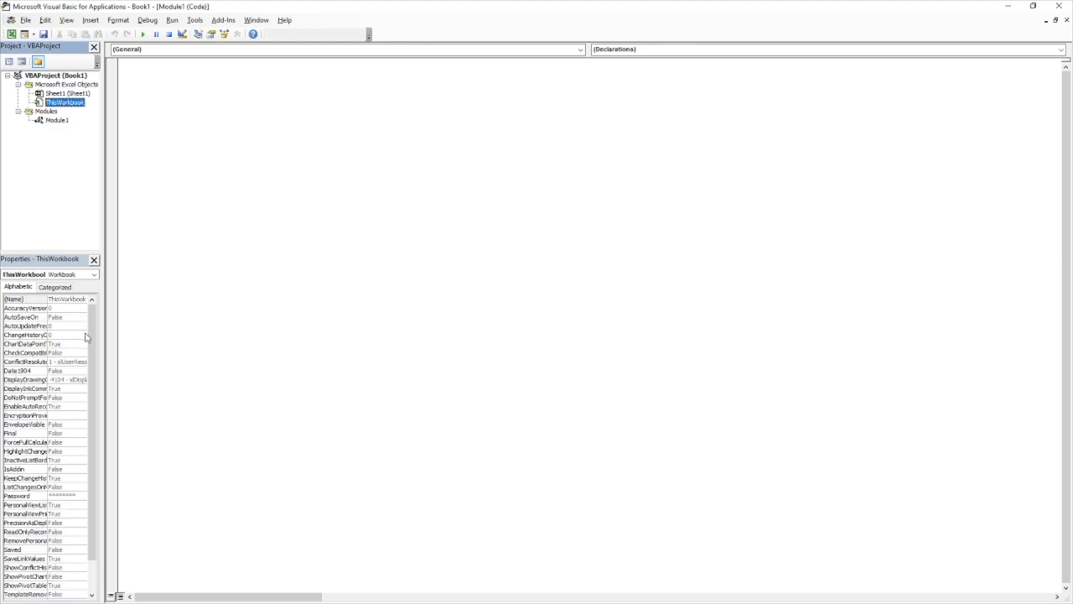
left_click(67, 93)
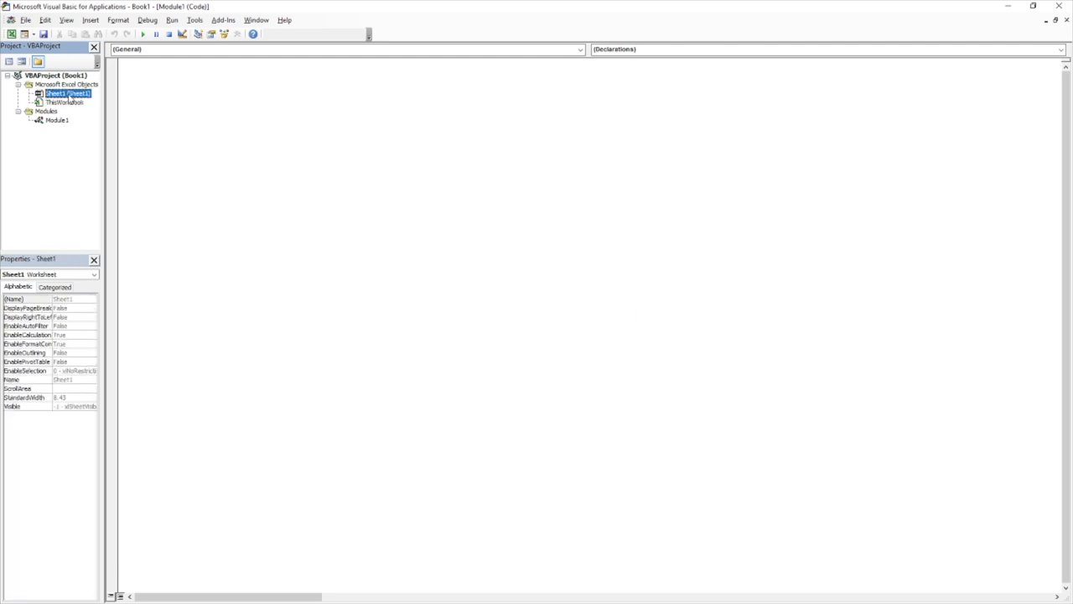
mouse_move(99, 329)
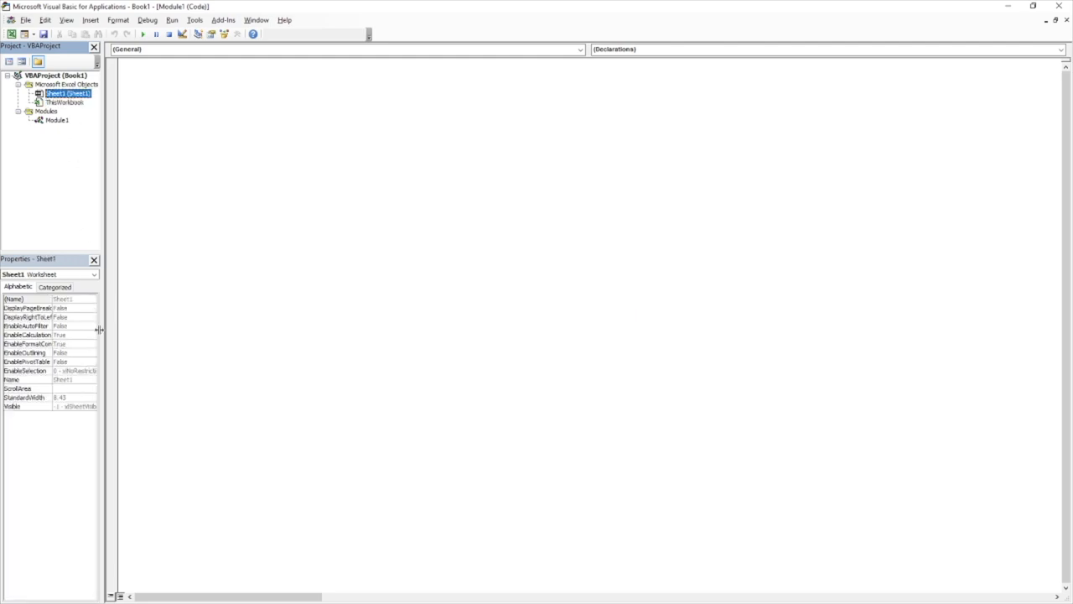
mouse_move(68, 212)
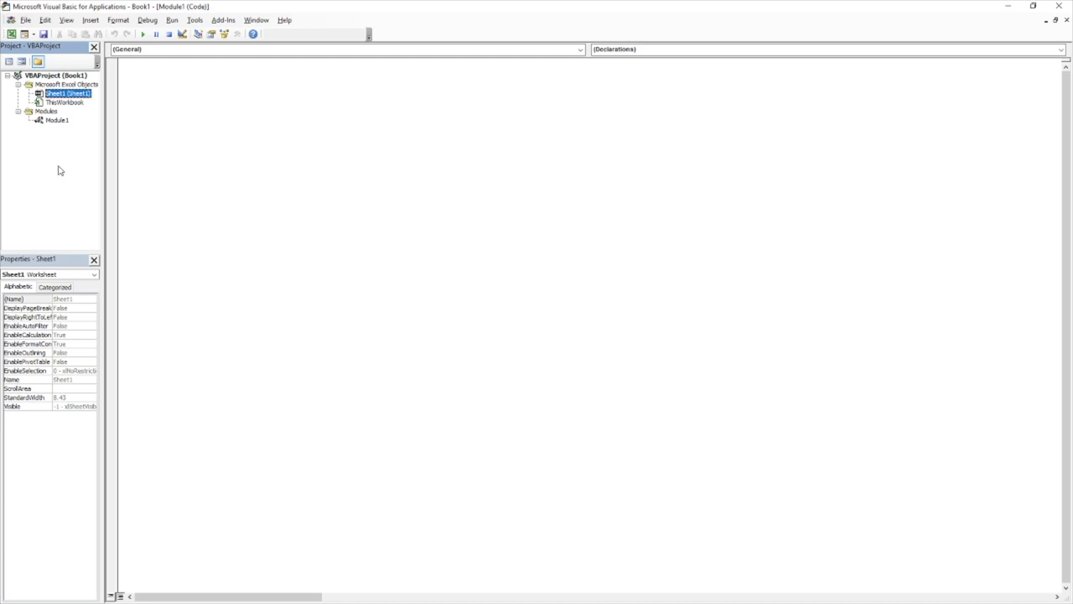
left_click(56, 120)
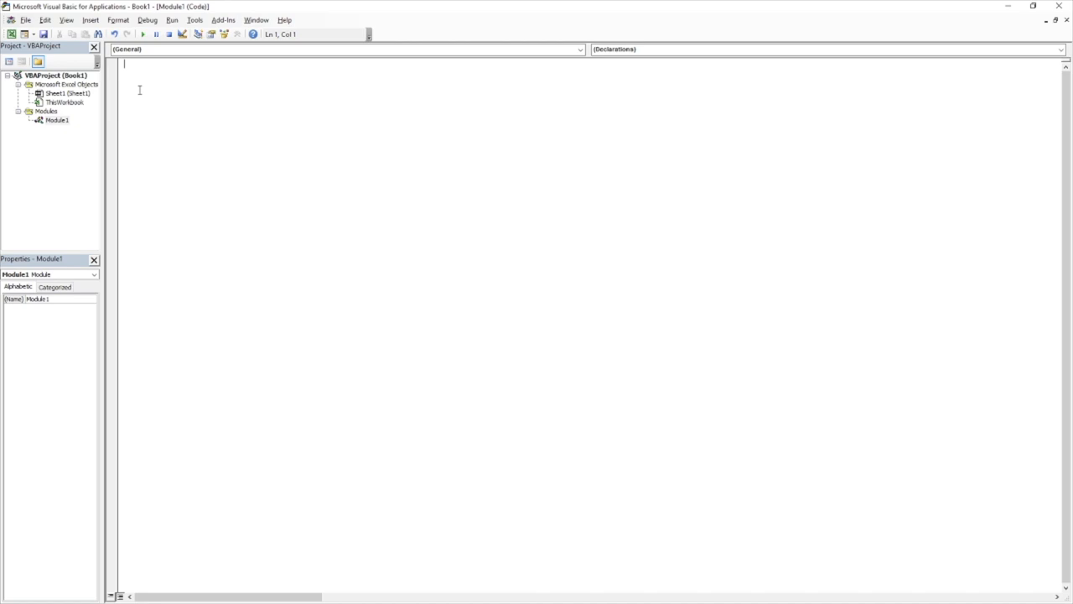
Type 'sub HelloWorld(' to auto-create the Sub/End Sub block and click inside it.
type("sub")
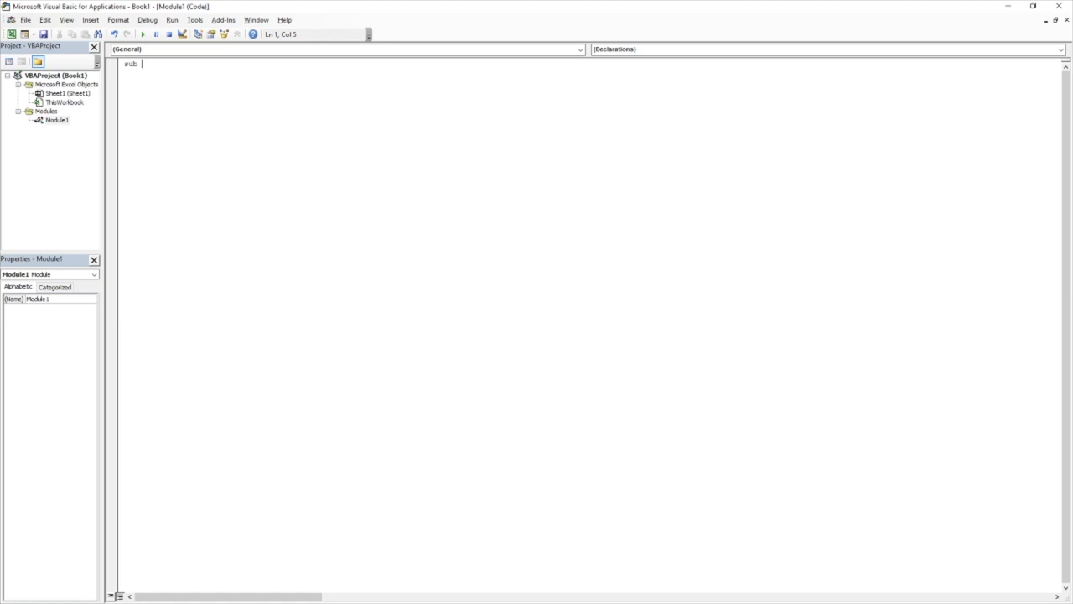
type("He")
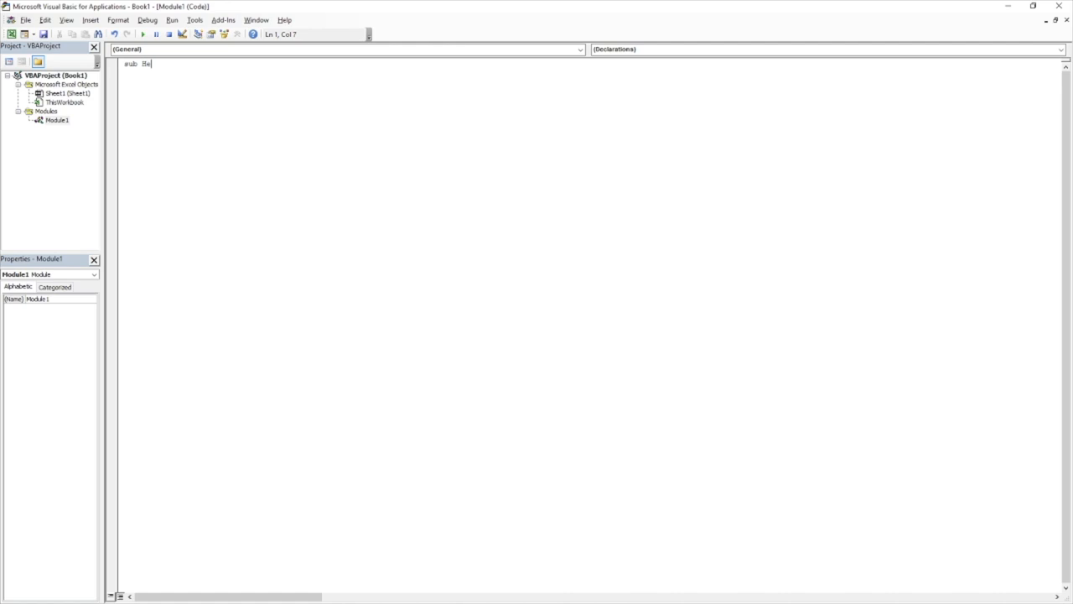
type("lloWo")
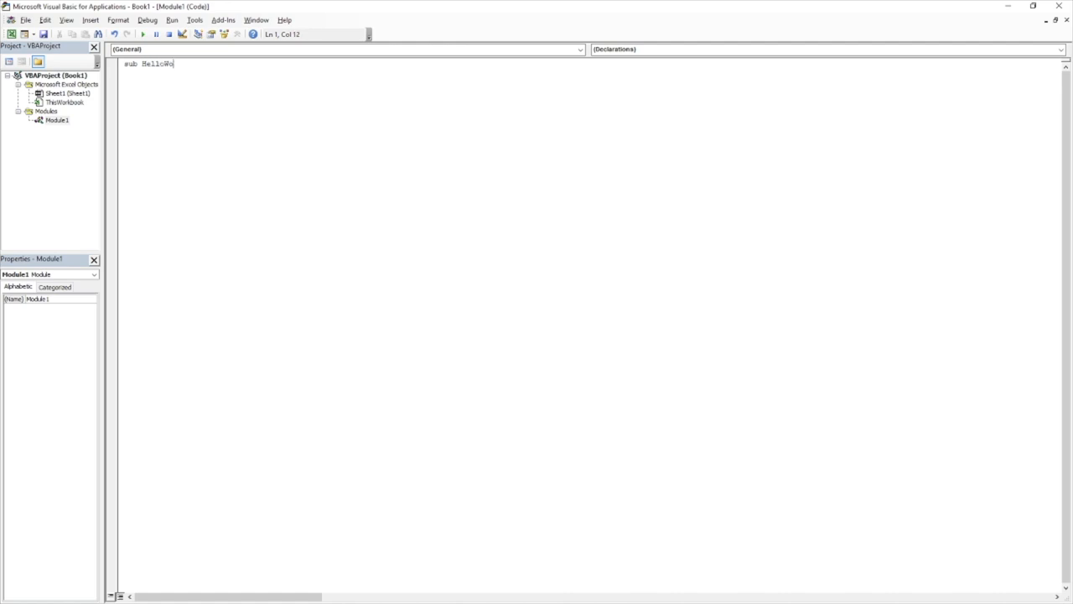
type("ld")
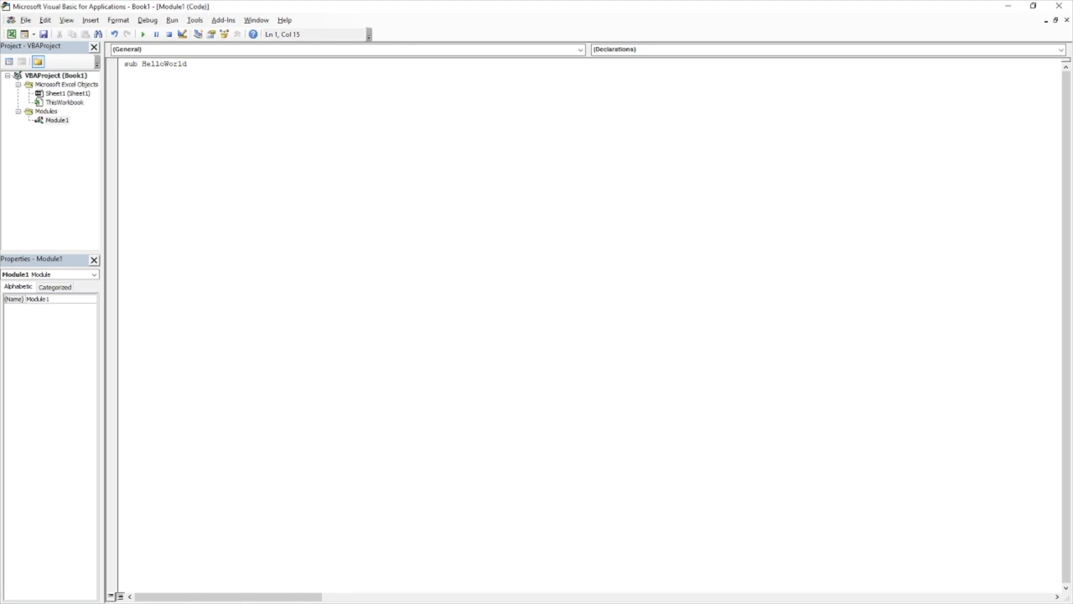
type("(")
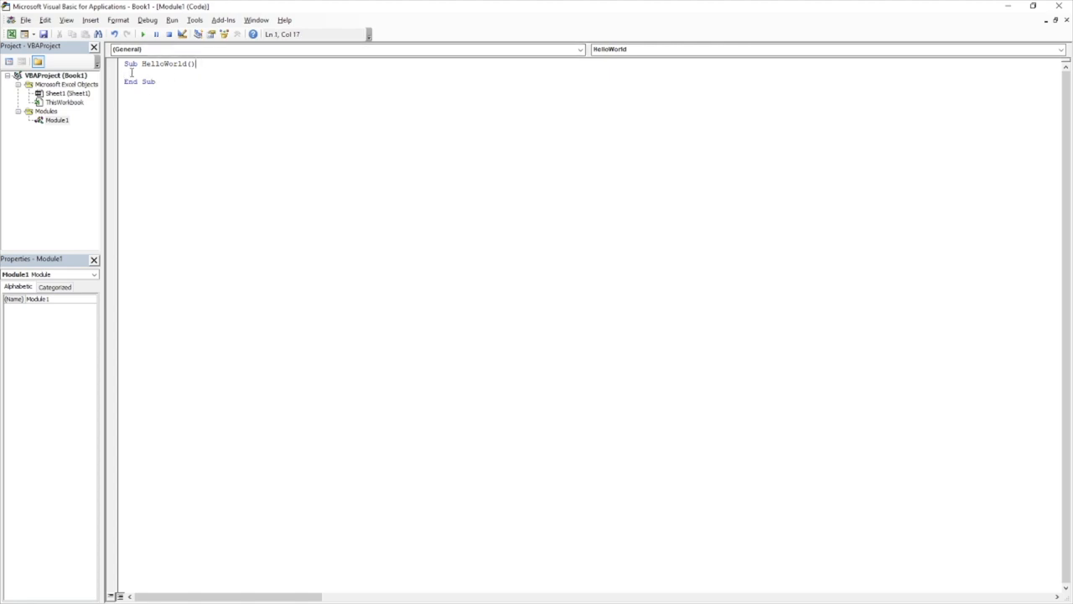
double_click(130, 81)
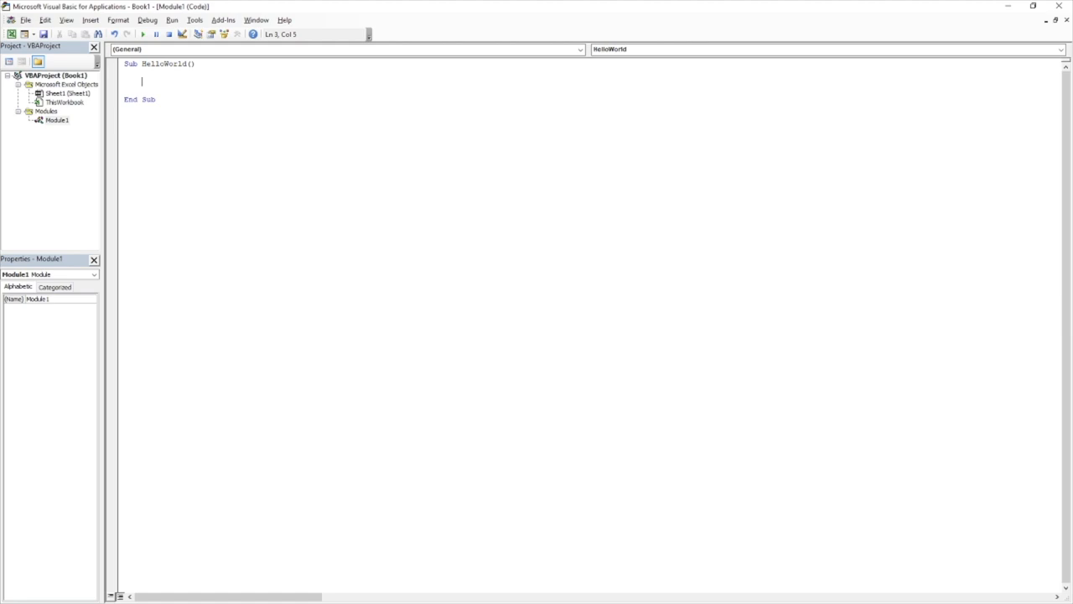
Write the line MsgBox "Hello World" inside Sub HelloWorld.
type("msg")
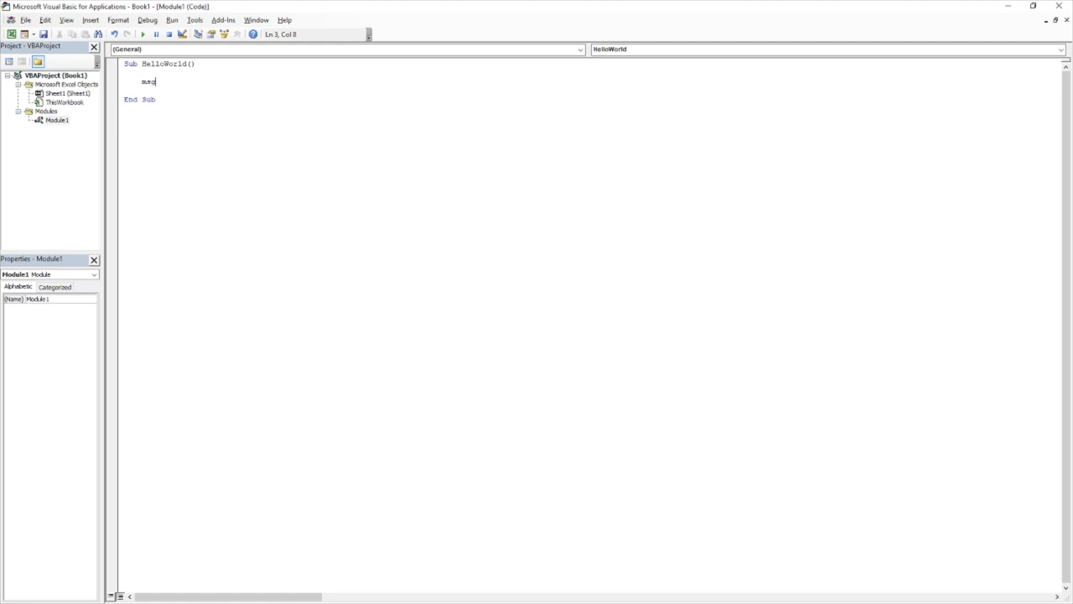
type("box")
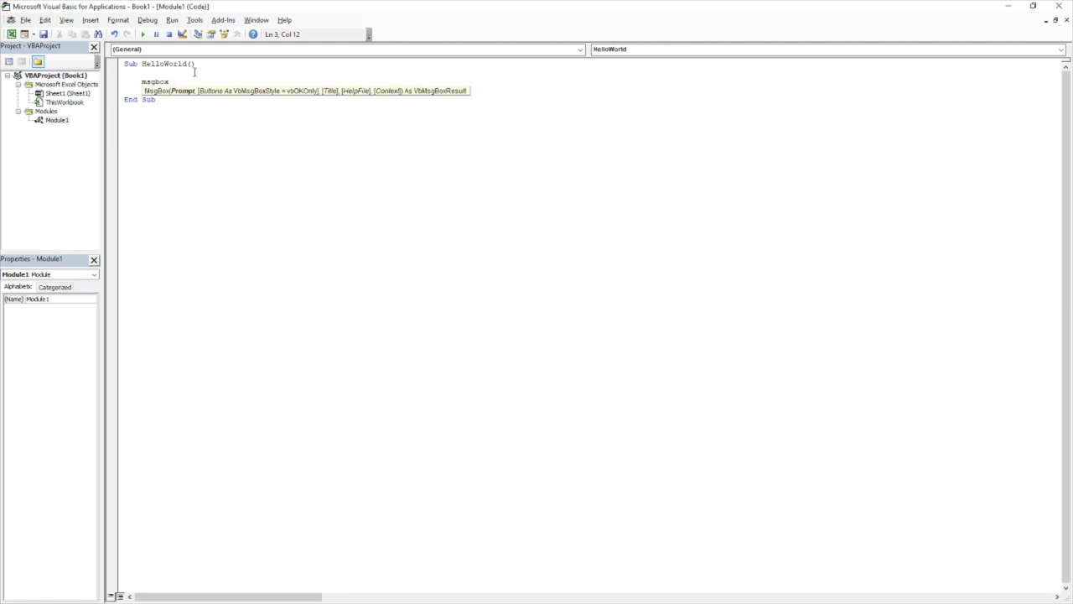
type("\"")
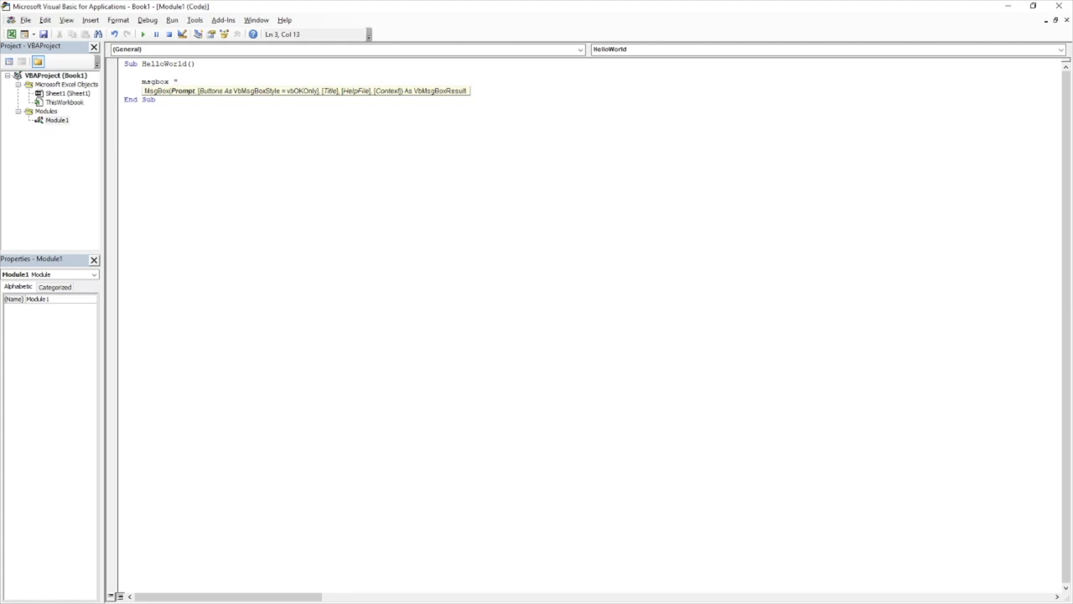
type("\"Hellow")
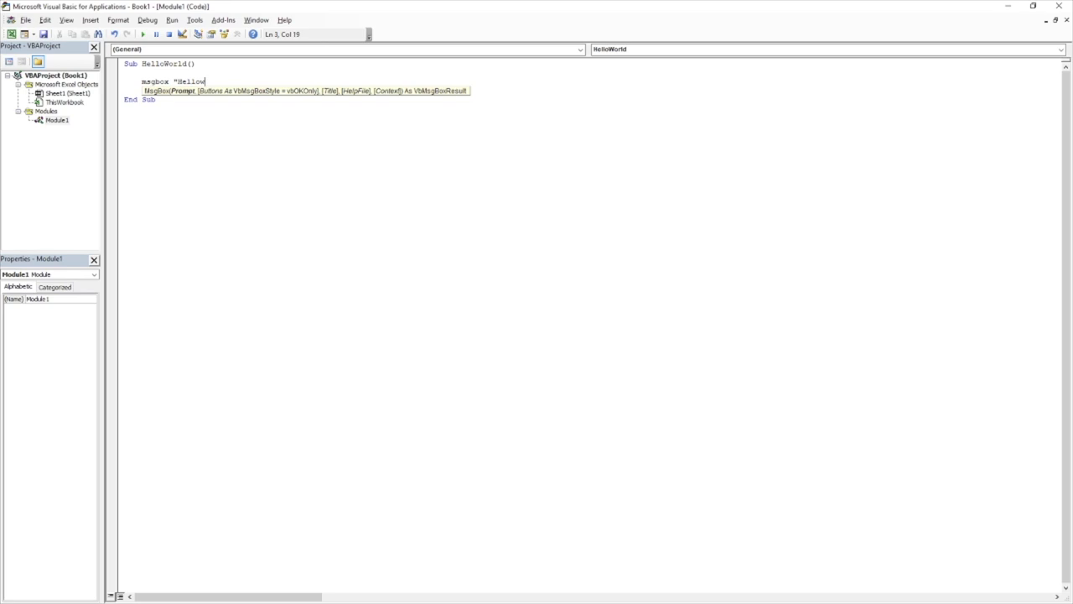
type("World")
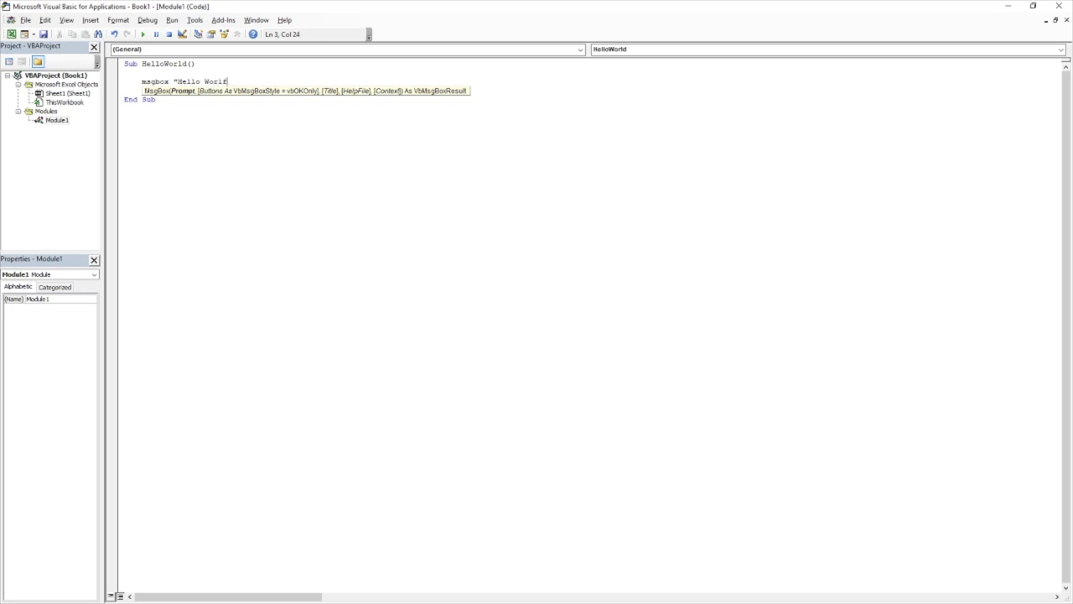
type("\"")
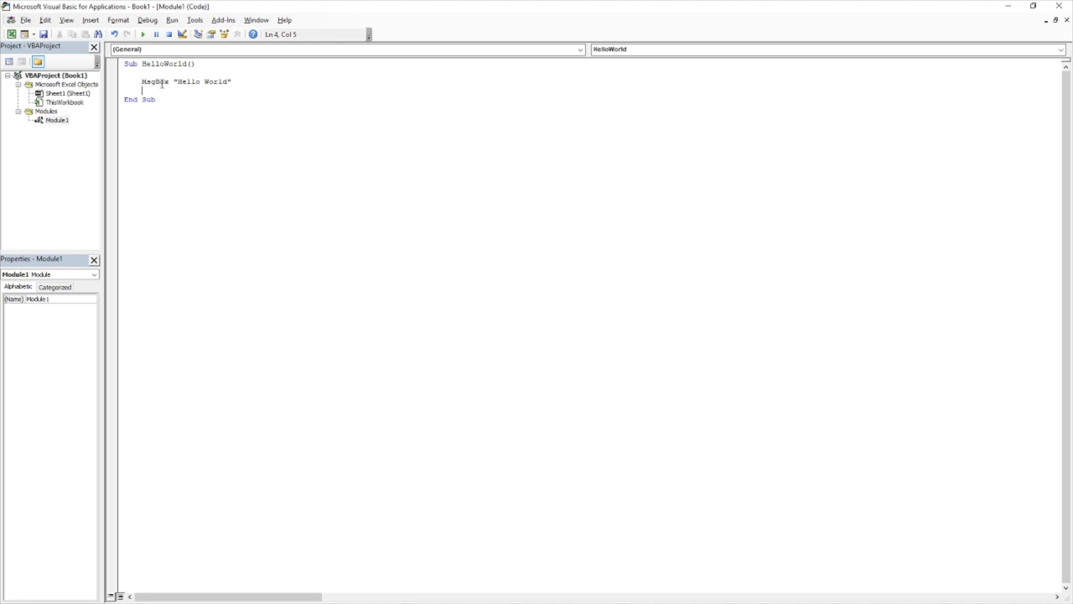
left_click(158, 81)
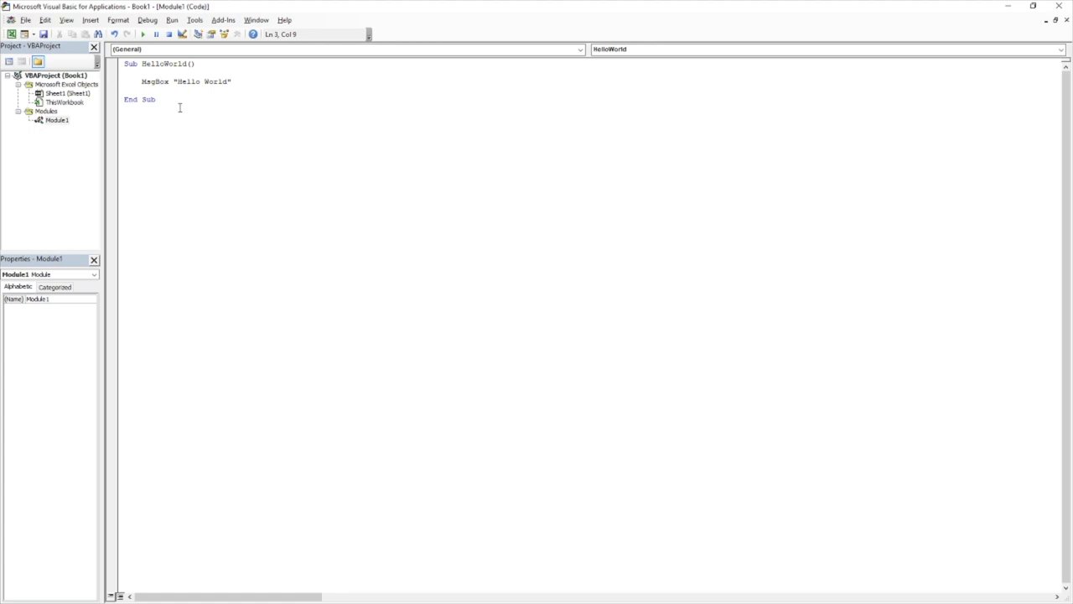
left_click(255, 81)
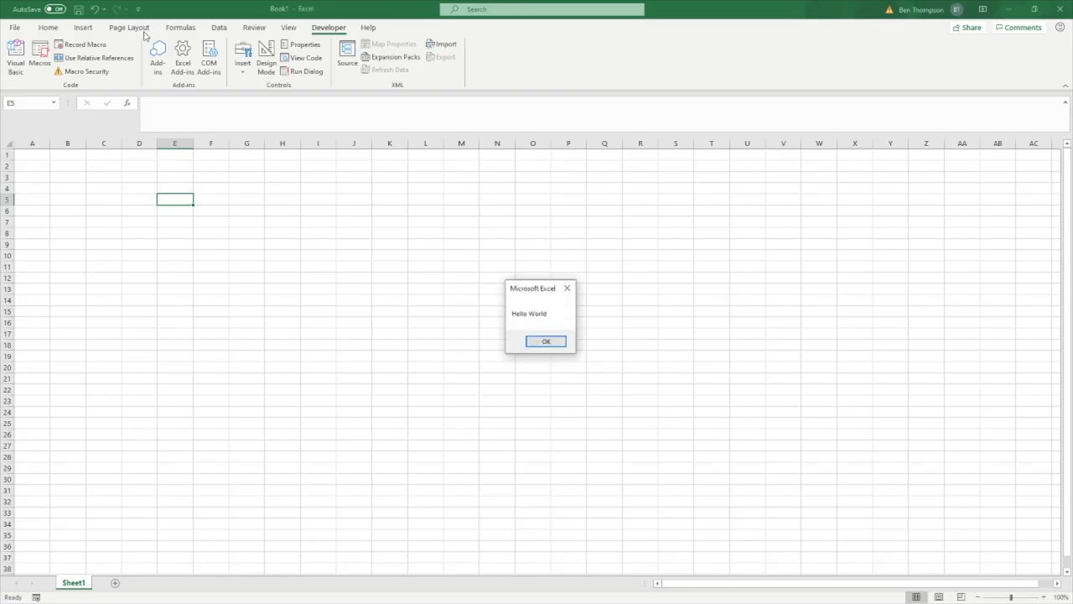
mouse_move(611, 440)
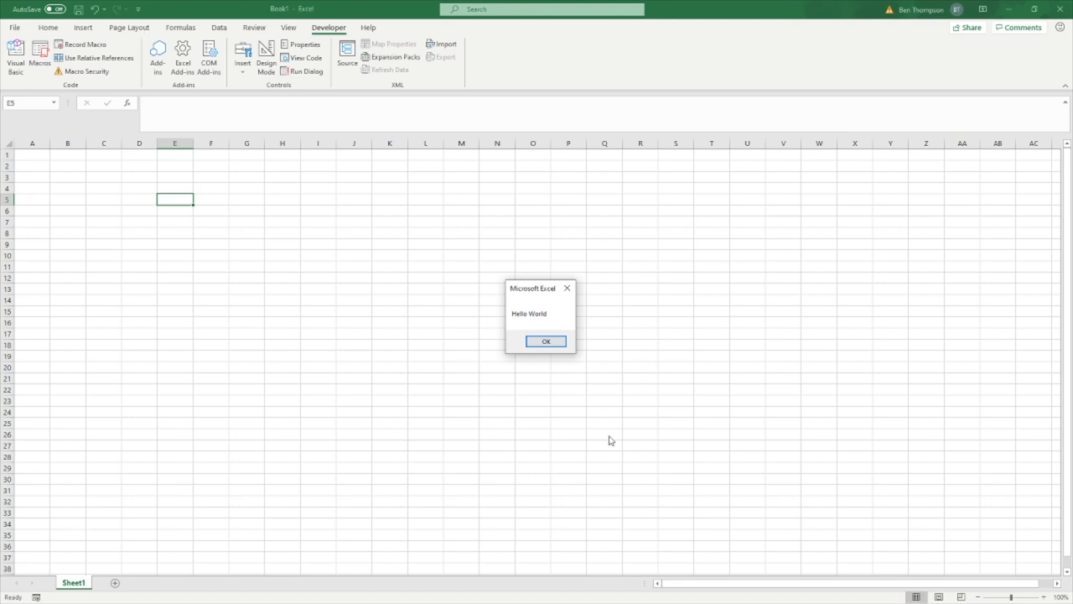
left_click_drag(539, 287, 410, 185)
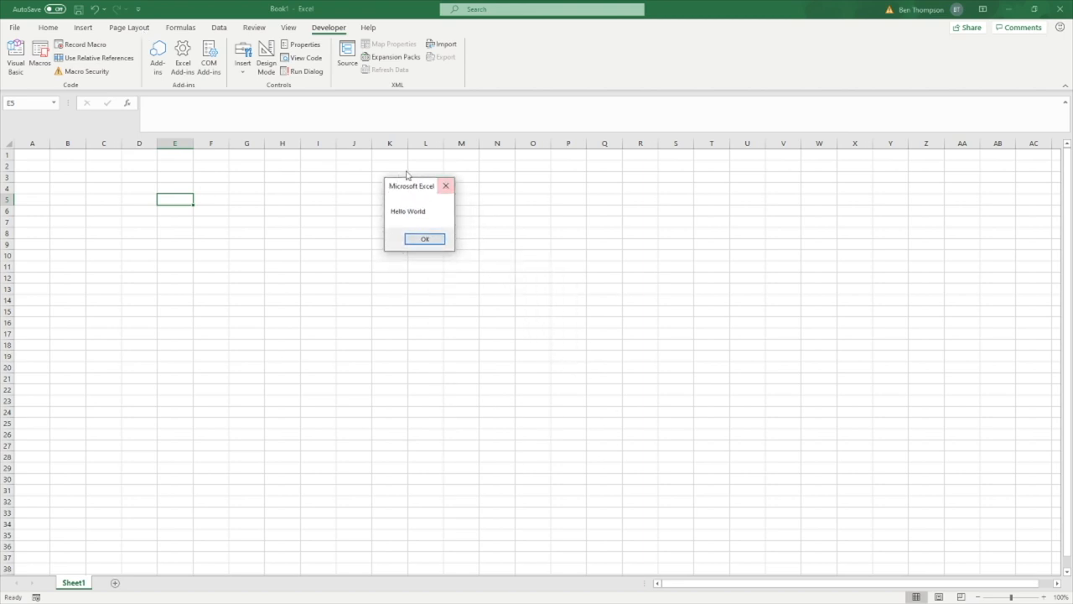
mouse_move(445, 260)
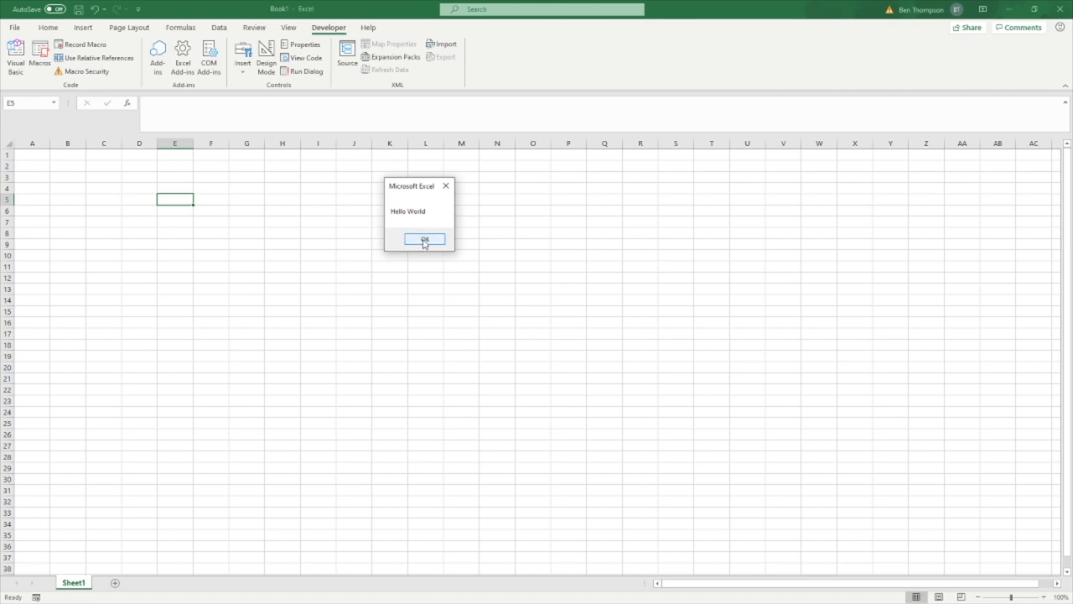
left_click(424, 240)
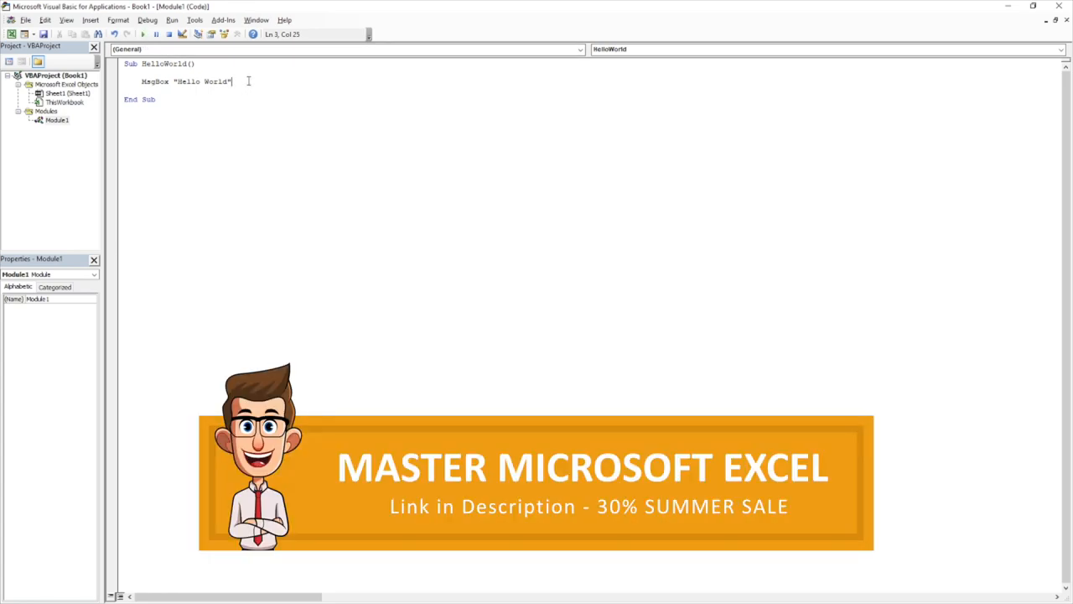
key("F5")
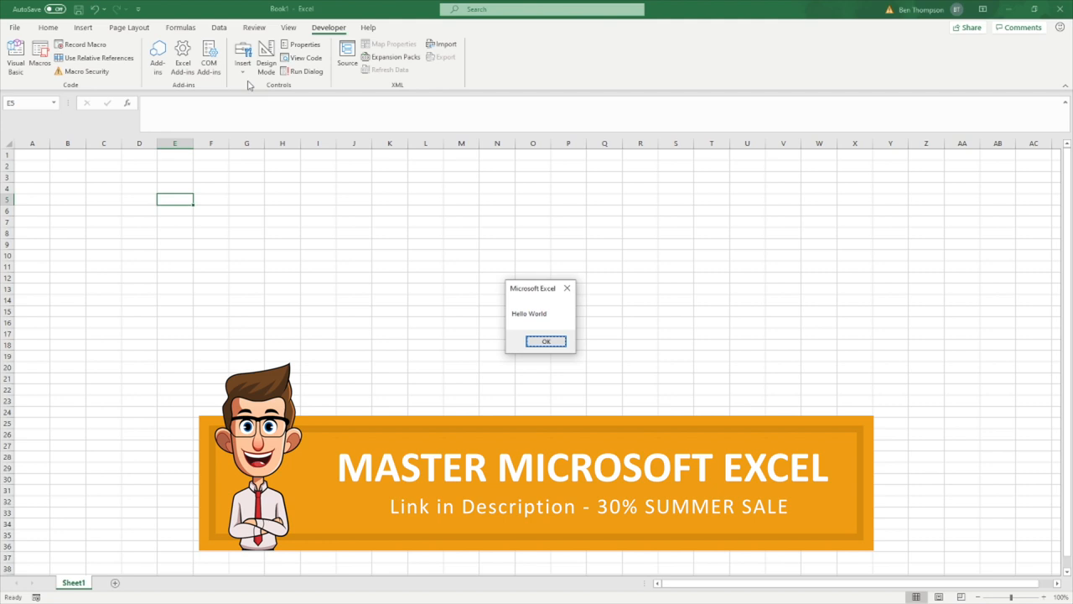
mouse_move(399, 238)
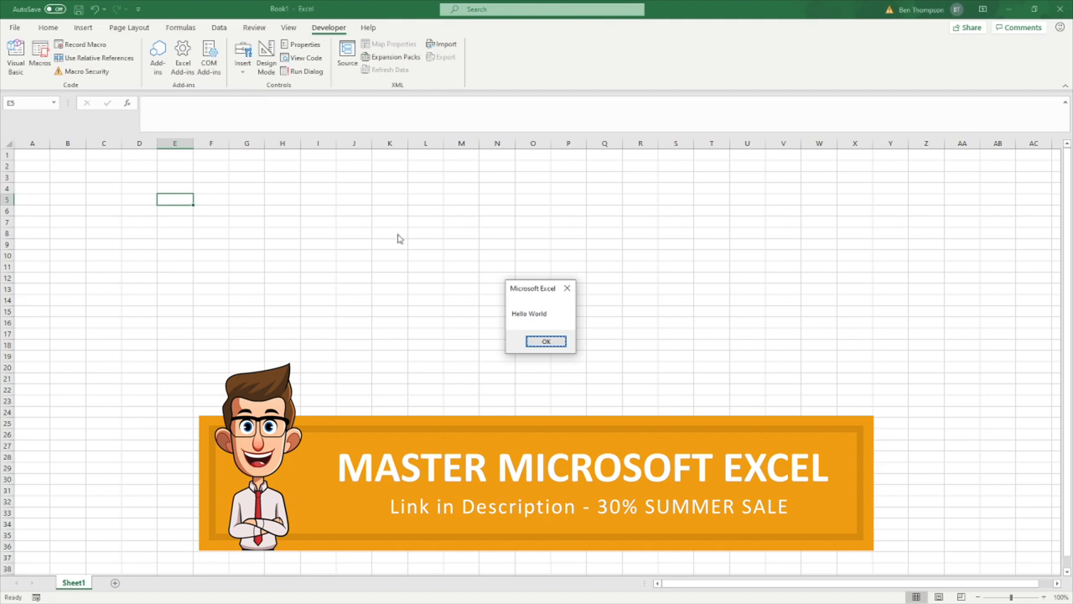
left_click(546, 341)
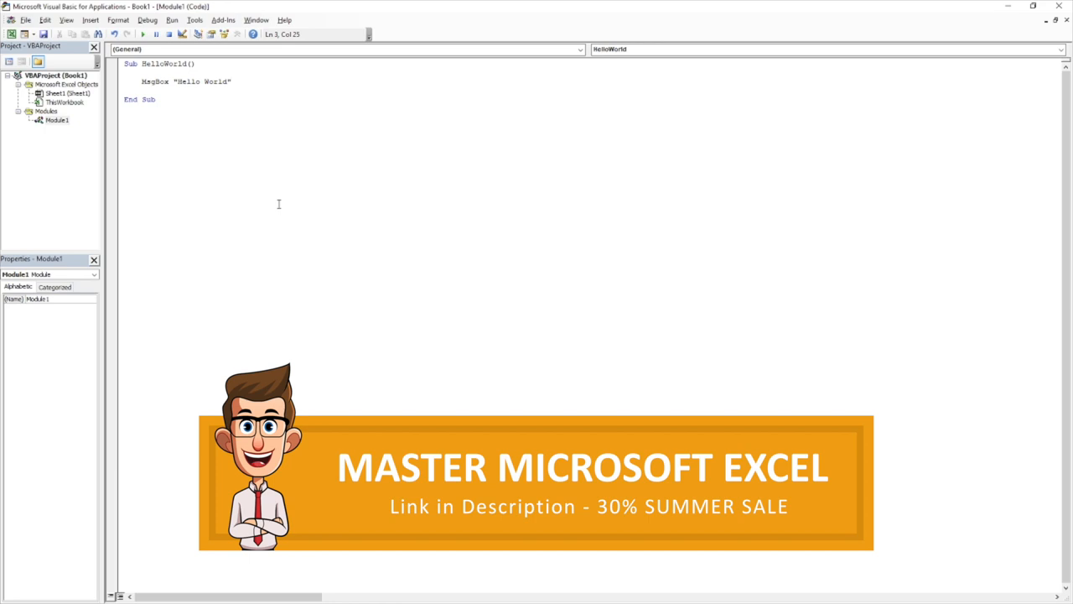
mouse_move(273, 199)
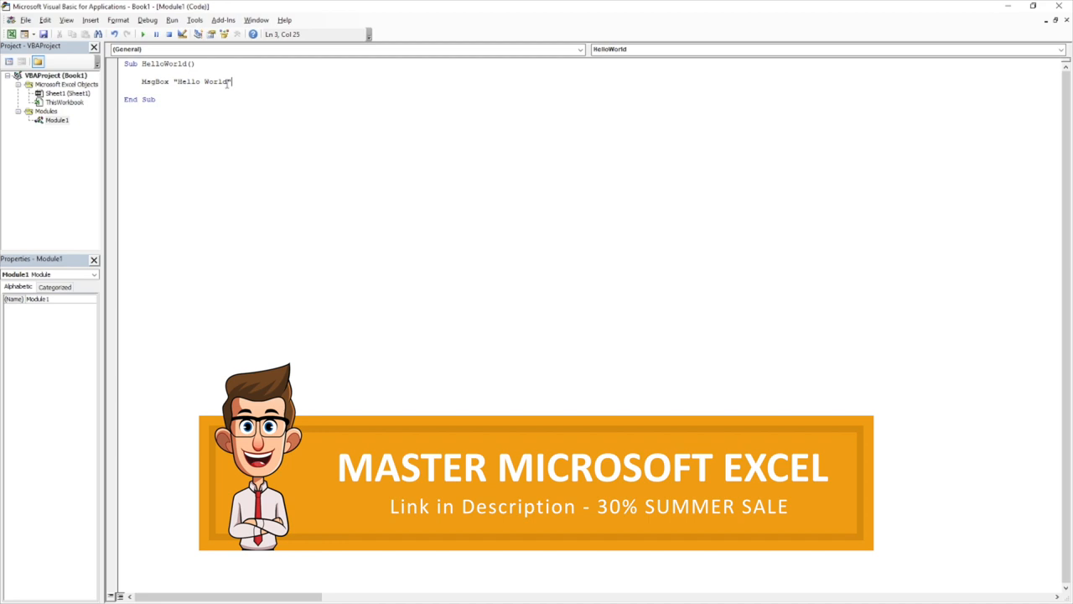
Change the message to 'hello everyone, my name is Ben', run with F5, and dismiss it.
double_click(201, 81)
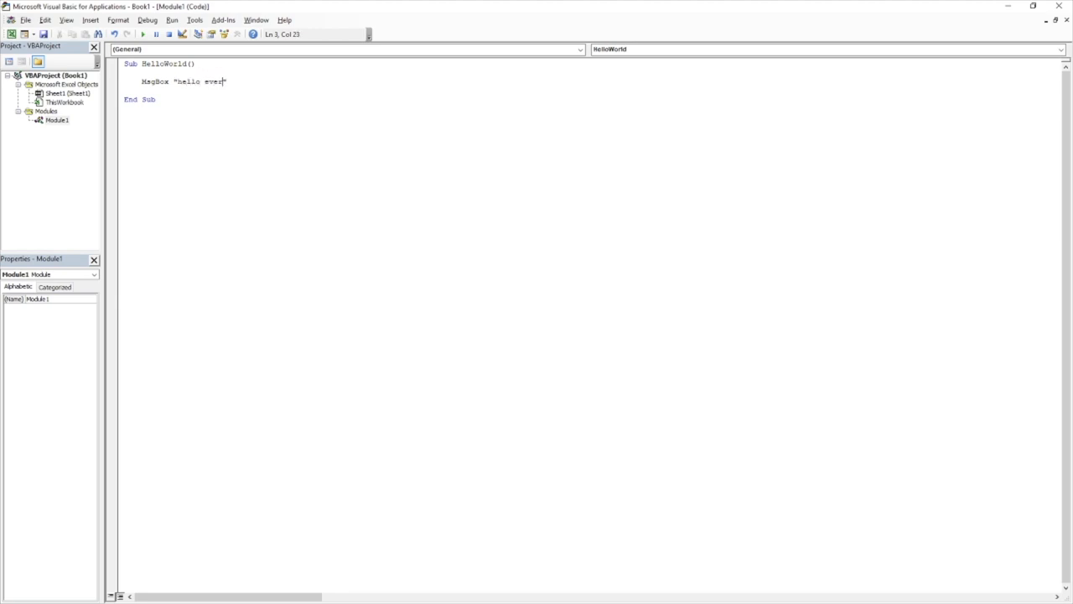
type("yone, my n")
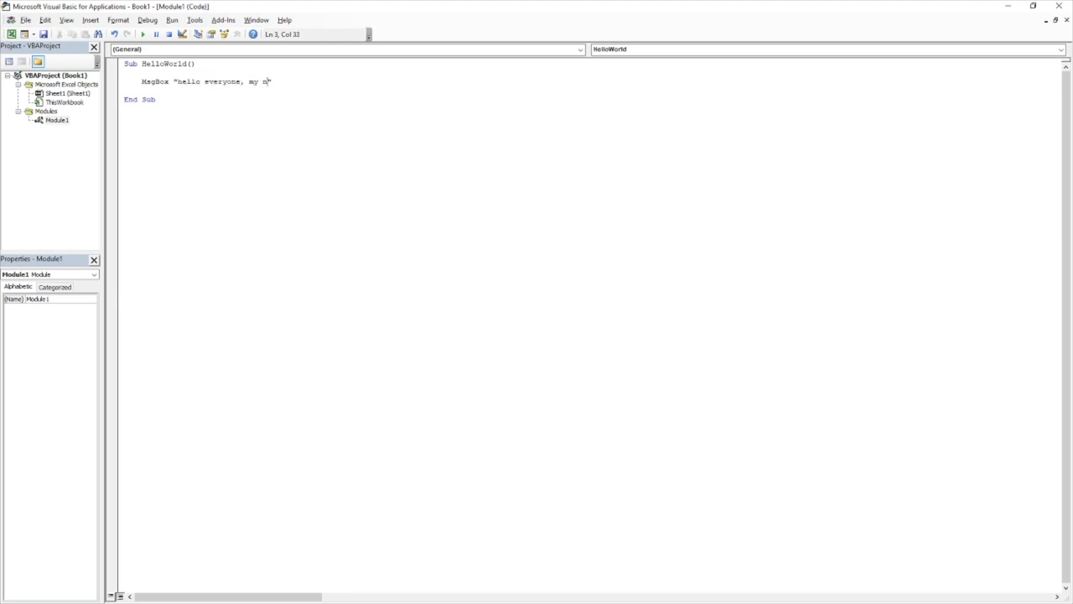
type("ame is Ben")
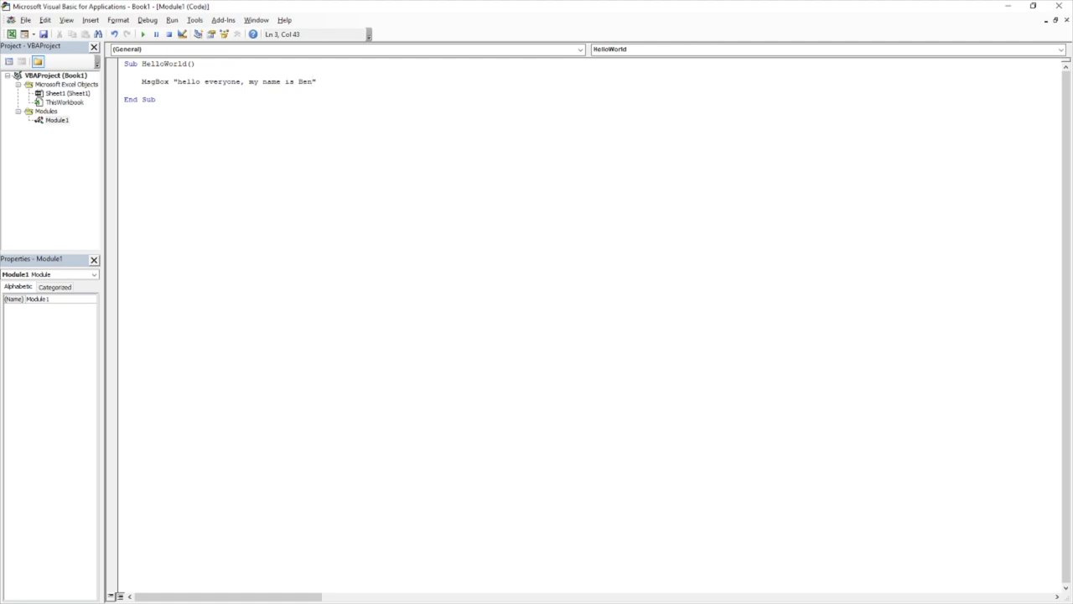
left_click(243, 90)
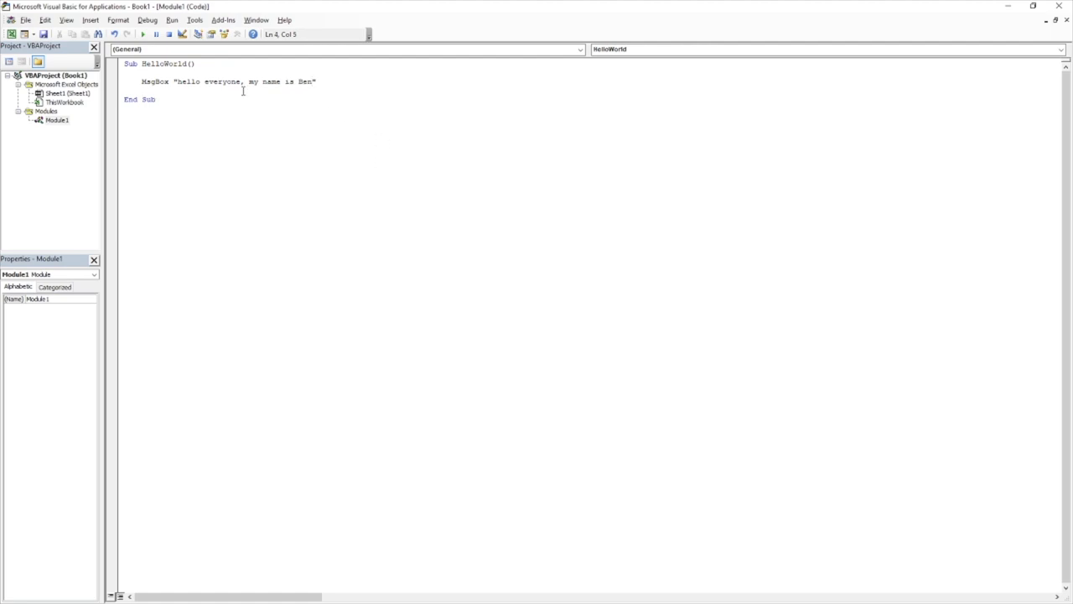
key("F5")
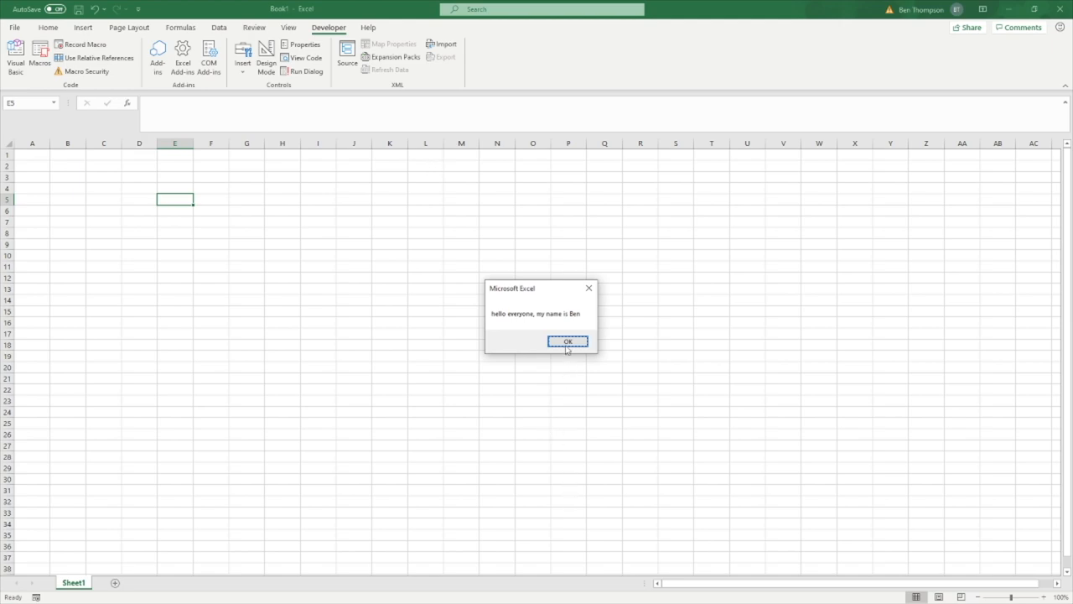
left_click(567, 341)
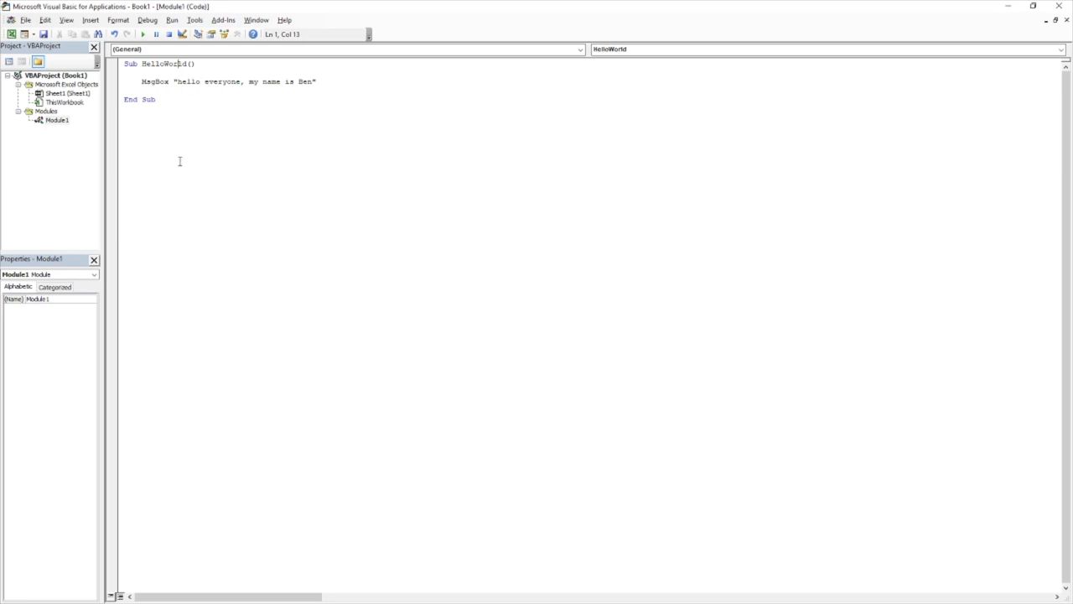
mouse_move(177, 161)
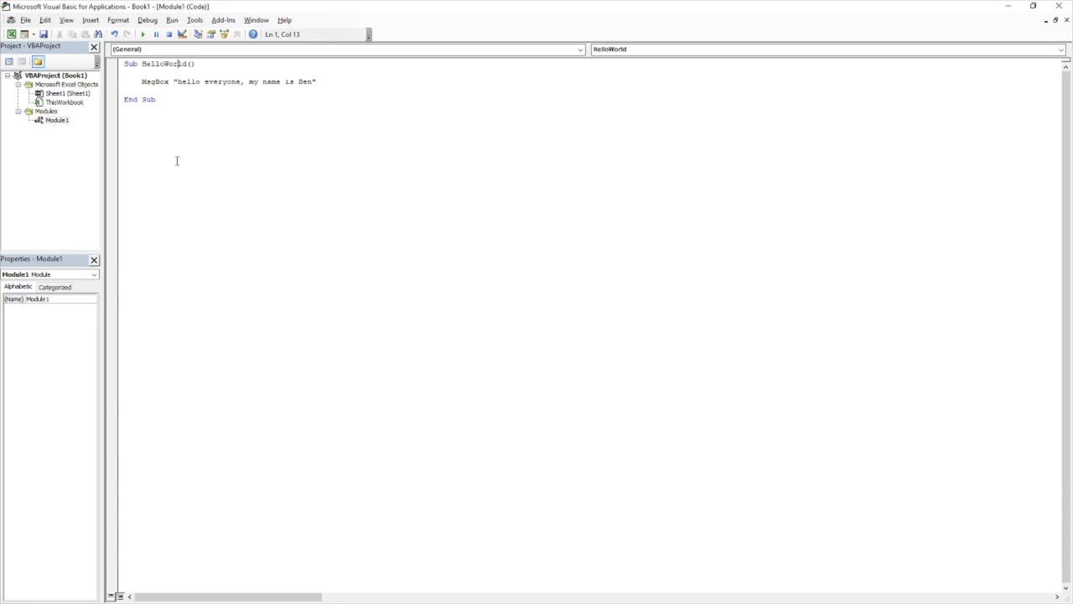
mouse_move(149, 122)
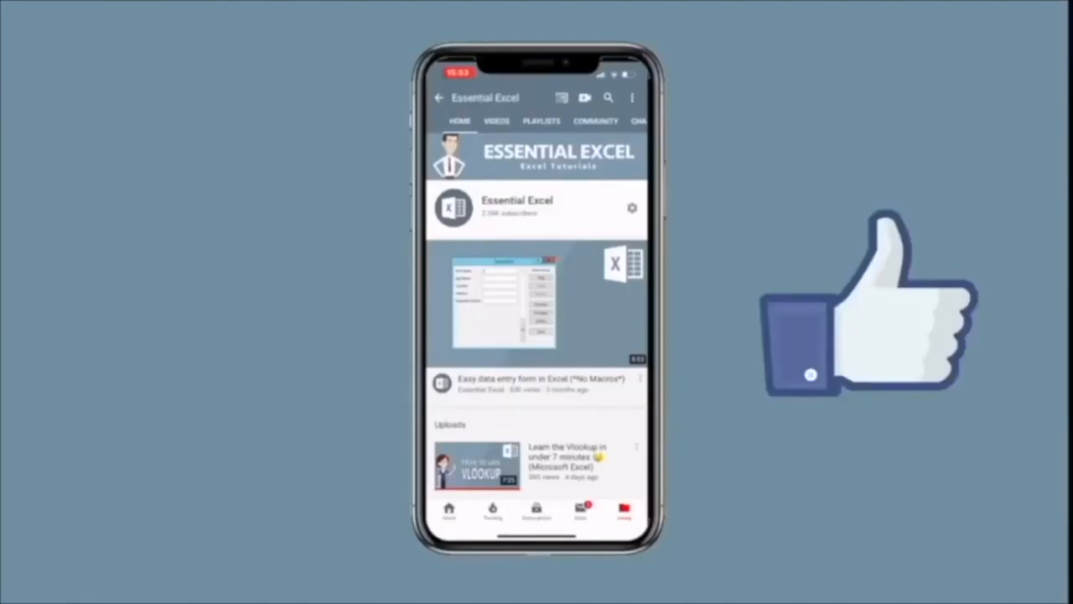
left_click(496, 120)
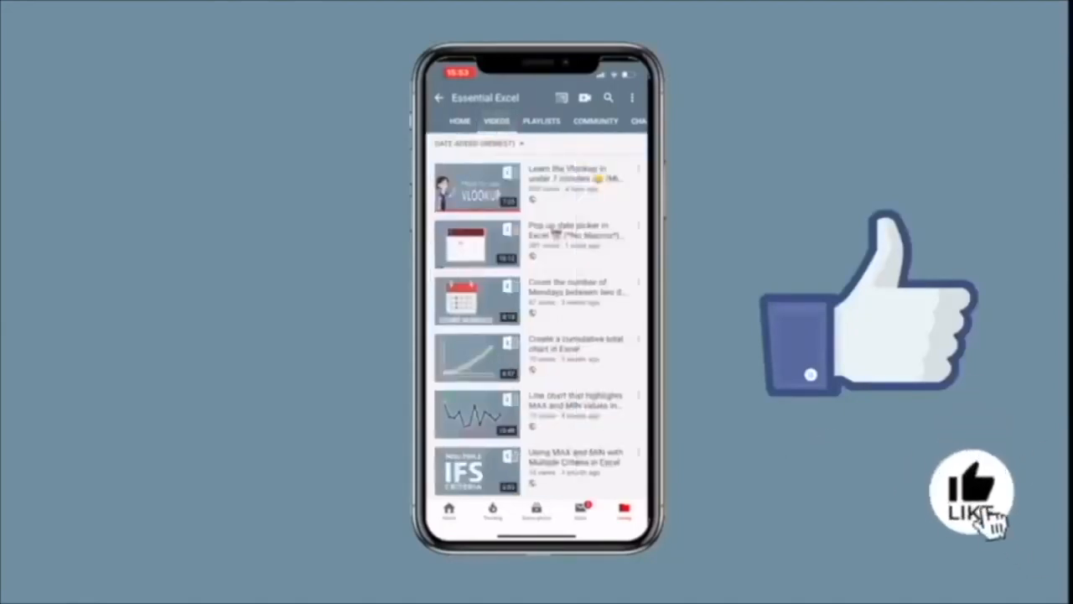
scroll("down", 3)
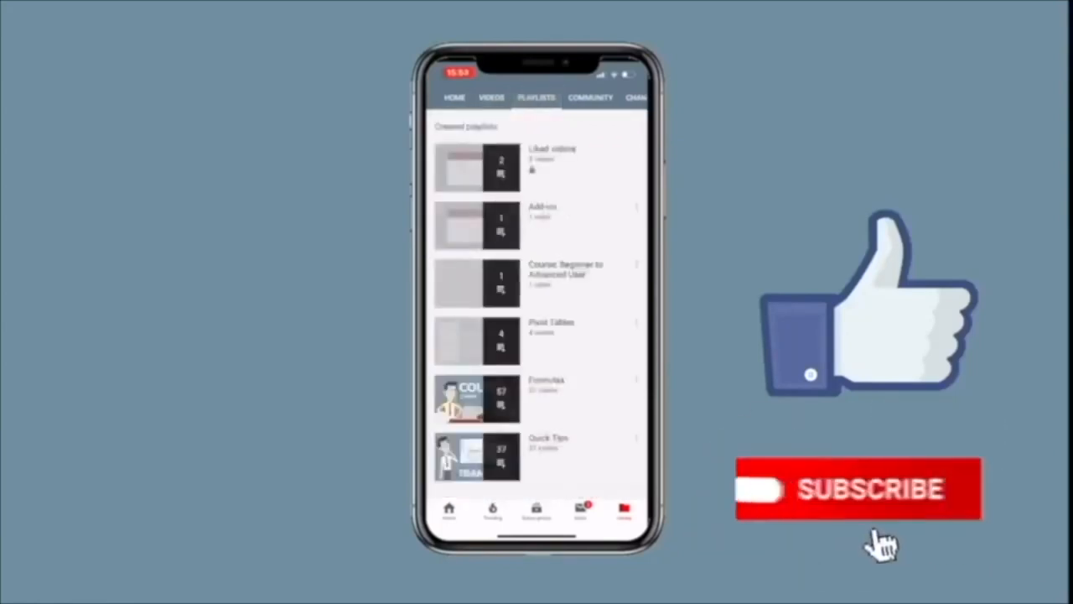
left_click(857, 489)
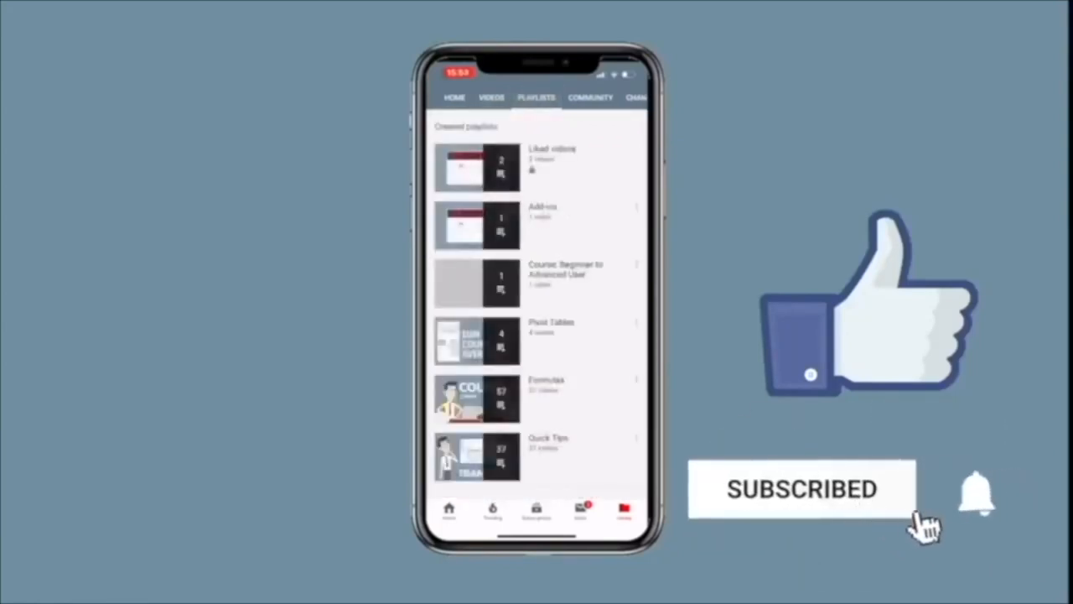
left_click(977, 495)
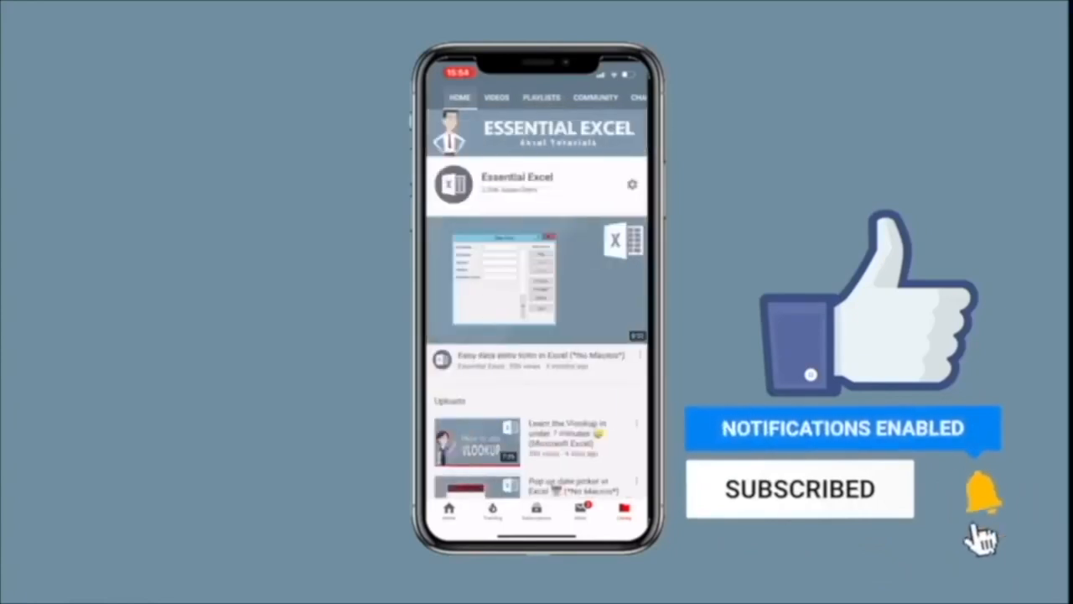